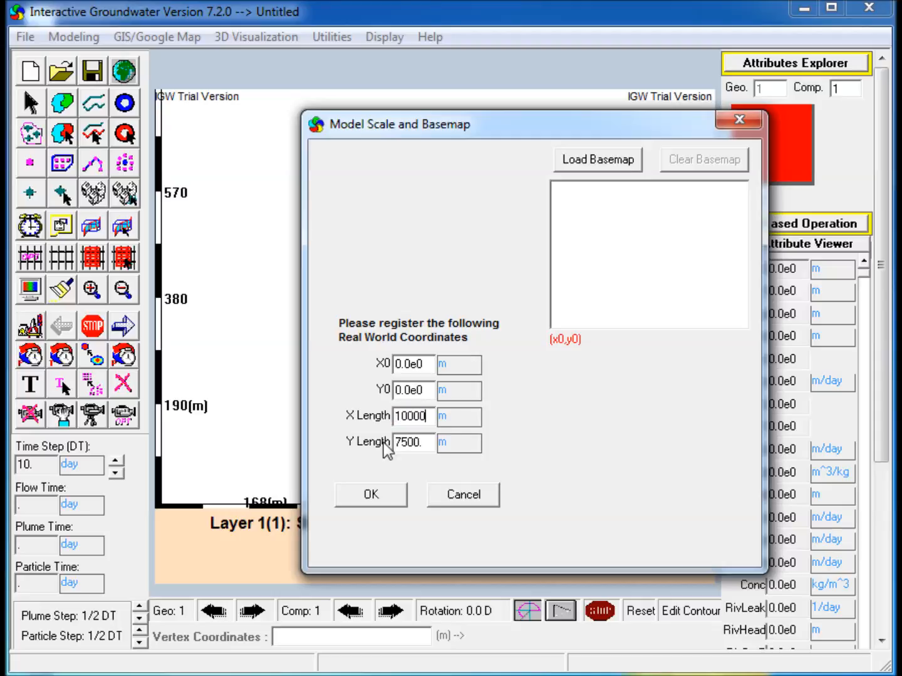
Step: Confirm the 10000 by 7500 m model extent and start outlining a zone over the domain
{"action": "left_click", "coordinate": [371, 494]}
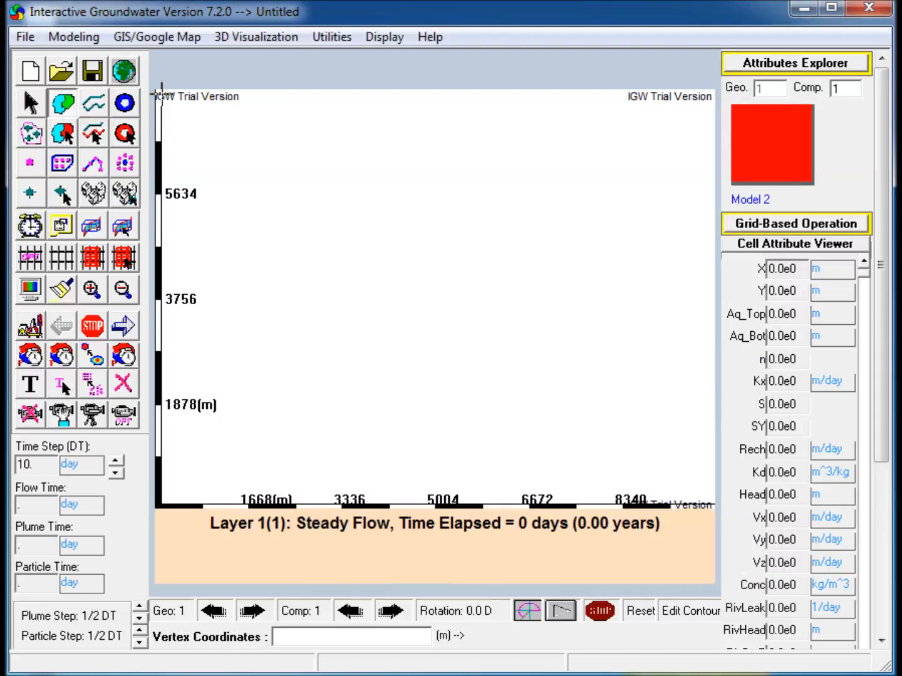
{"action": "left_click", "coordinate": [659, 436]}
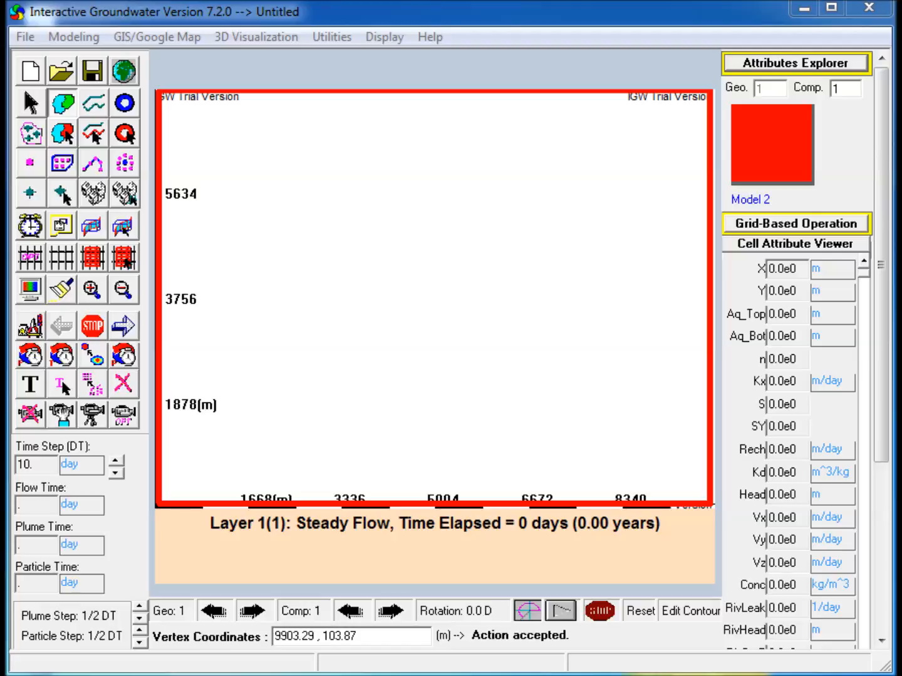
Step: Give Zone 2 a constant conductivity of 30 m/day, top elevation 0 m and bottom elevation -3 m
{"action": "left_click", "coordinate": [797, 63]}
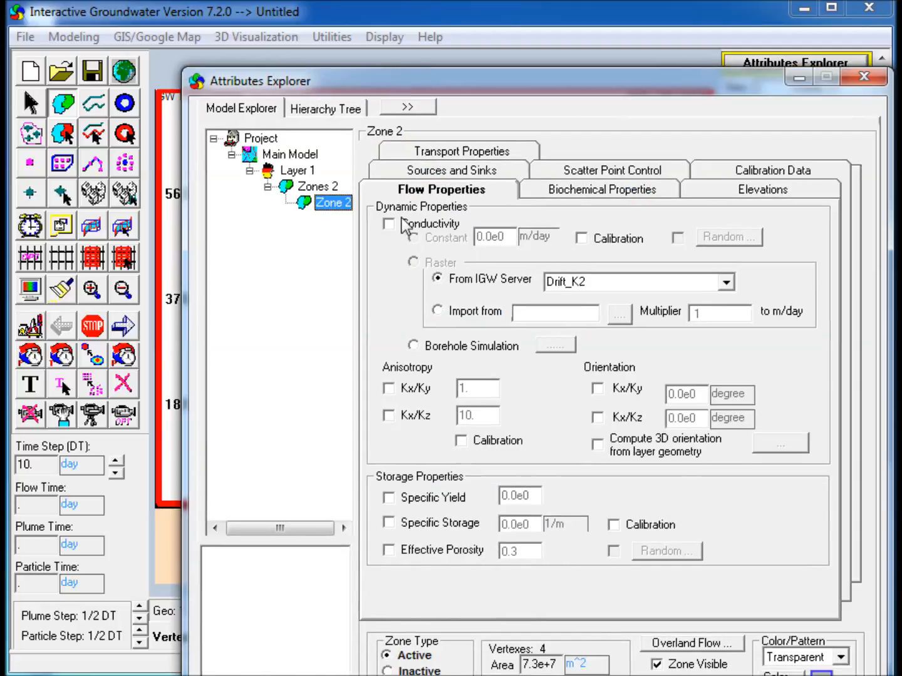
{"action": "left_click", "coordinate": [389, 223]}
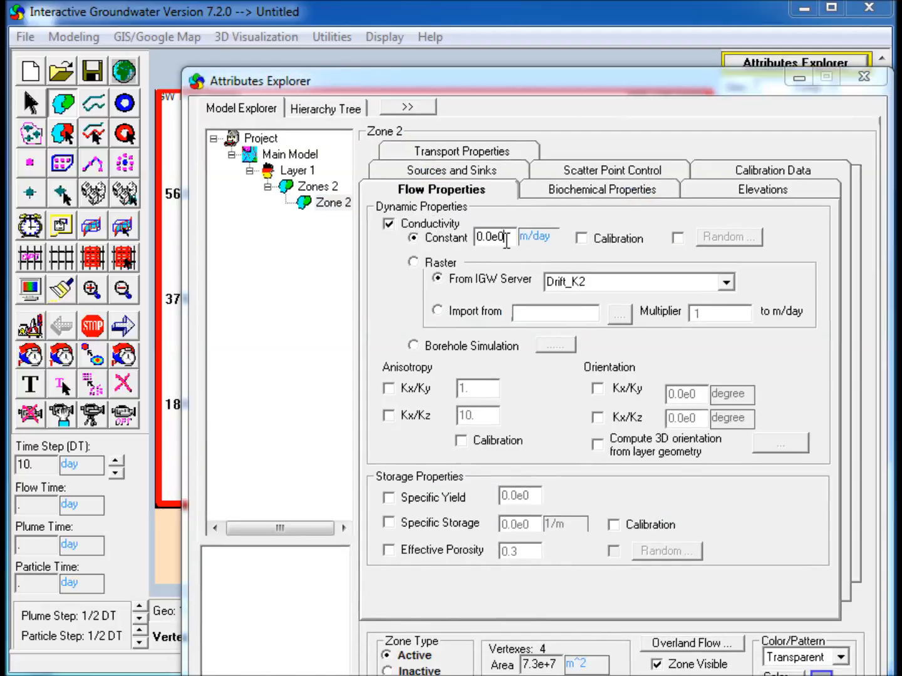
{"action": "type", "text": "30"}
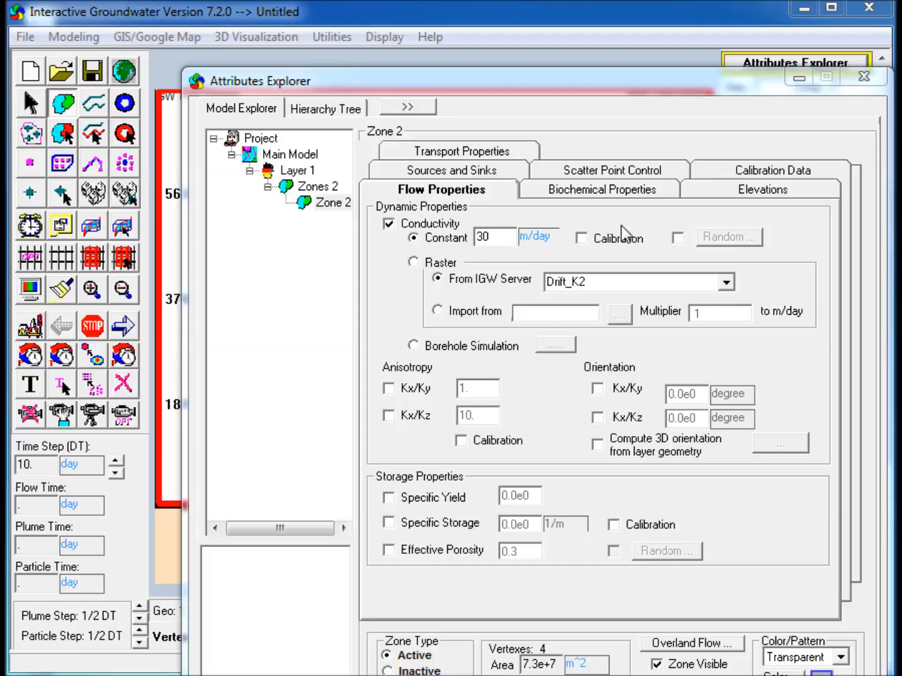
{"action": "left_click", "coordinate": [762, 189]}
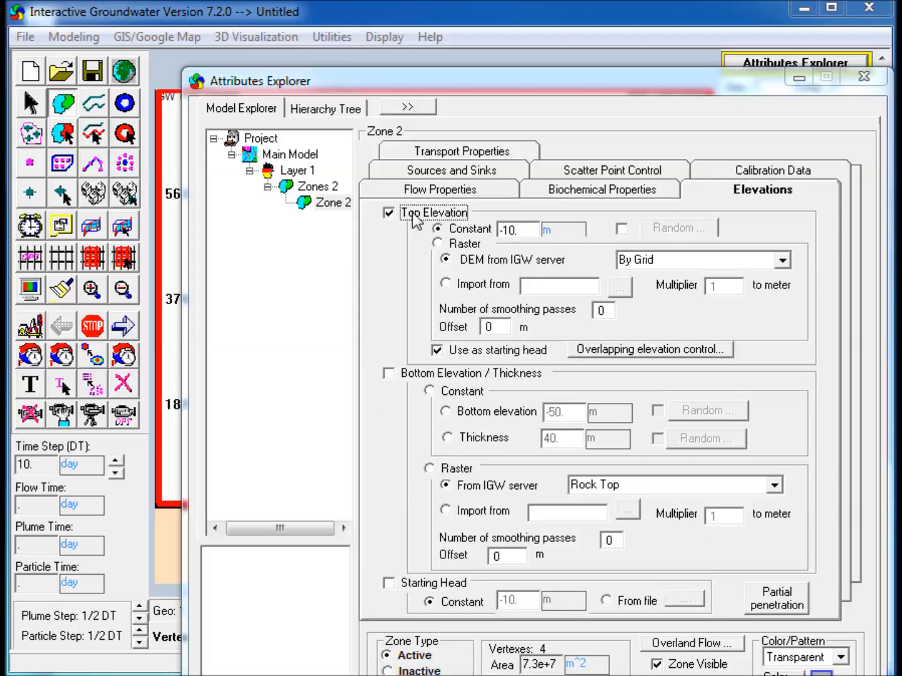
{"action": "type", "text": "0"}
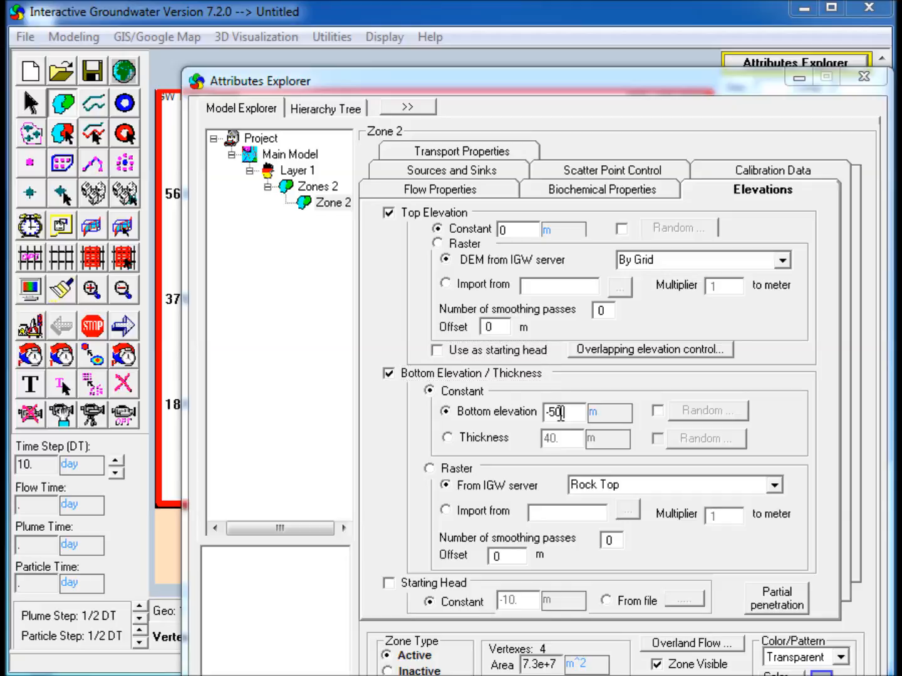
{"action": "type", "text": "-3"}
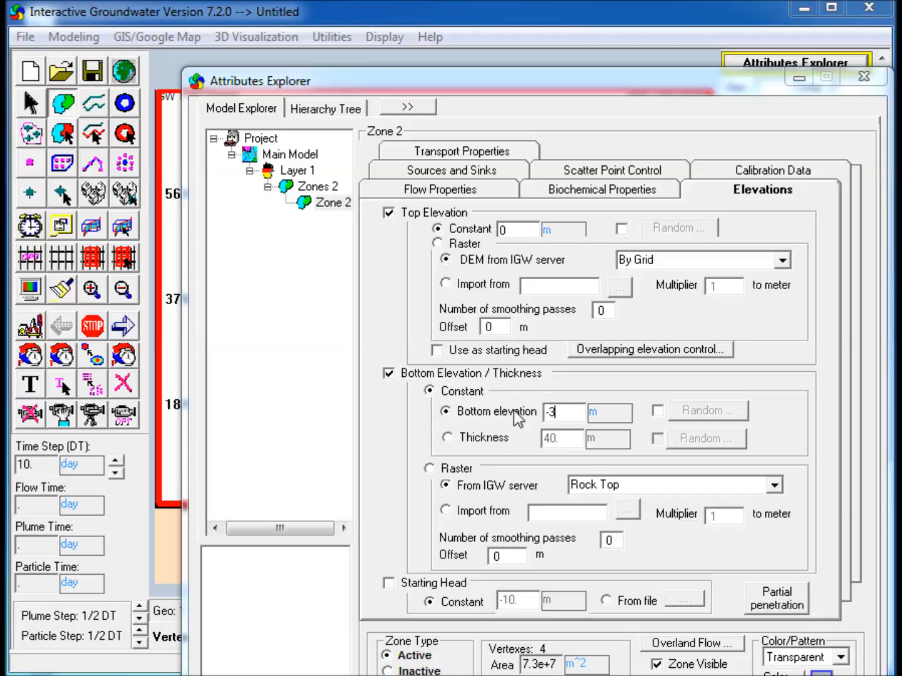
Step: Turn on 5 cm/year recharge for Zone 2 and apply the zone properties
{"action": "left_click", "coordinate": [452, 170]}
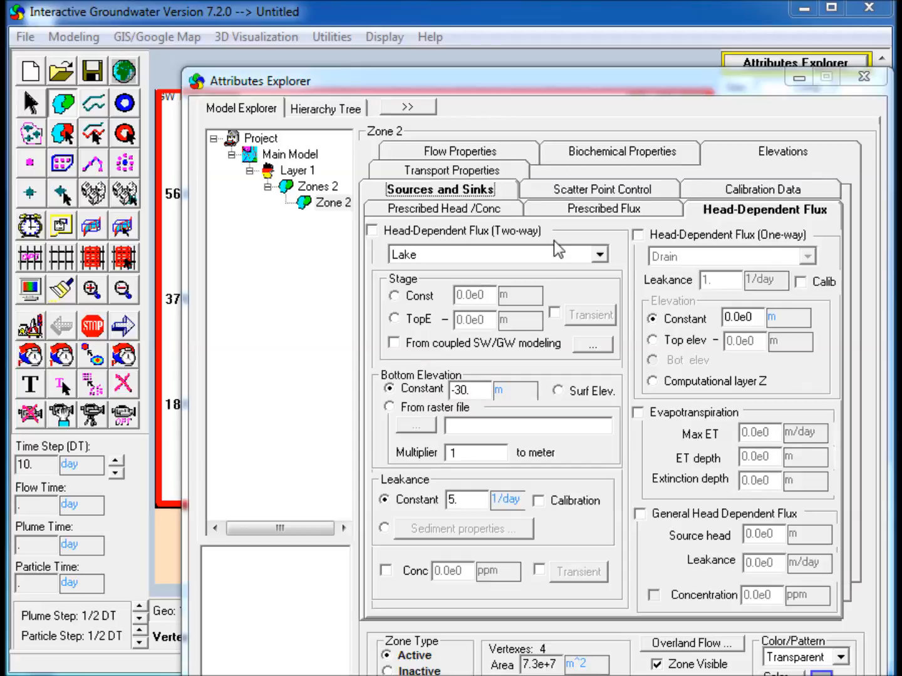
{"action": "left_click", "coordinate": [603, 208]}
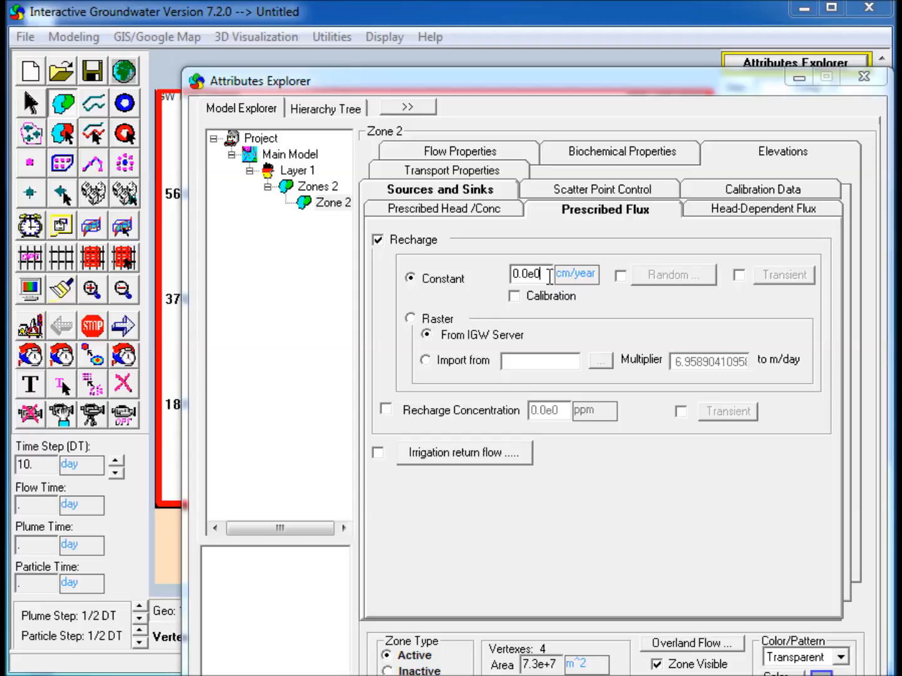
{"action": "type", "text": "5"}
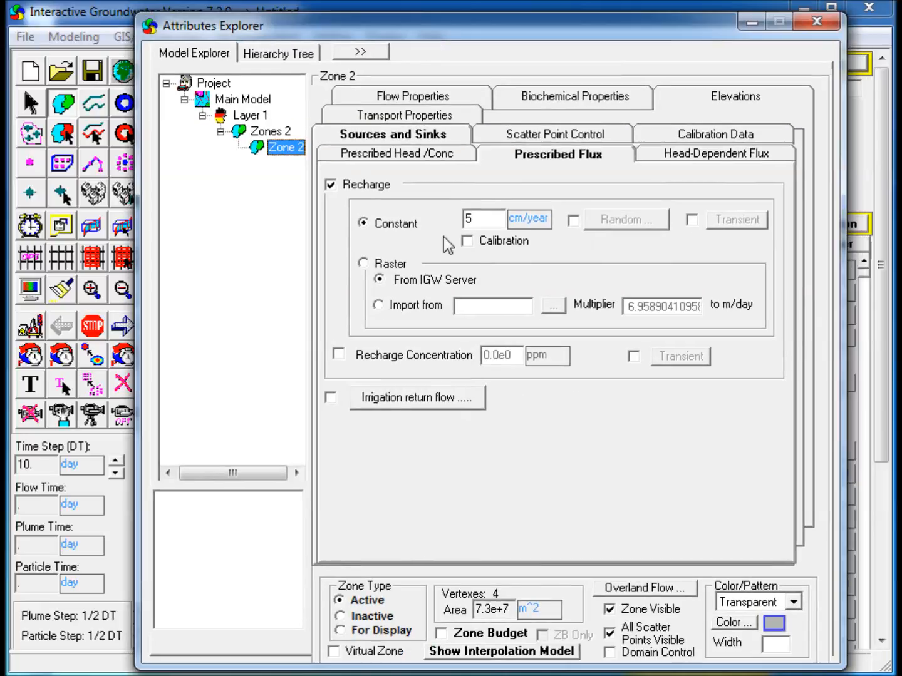
{"action": "left_click", "coordinate": [441, 634]}
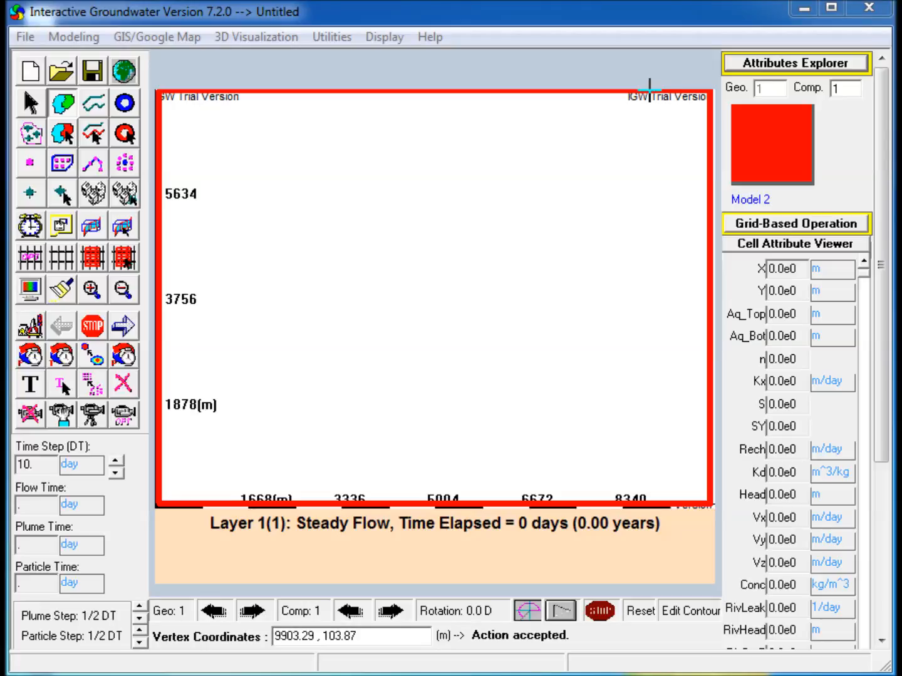
Step: Outline a narrow zone along the right edge and make it a River boundary with stage -10 m
{"action": "left_click_drag", "start_coordinate": [652, 86], "coordinate": [704, 501]}
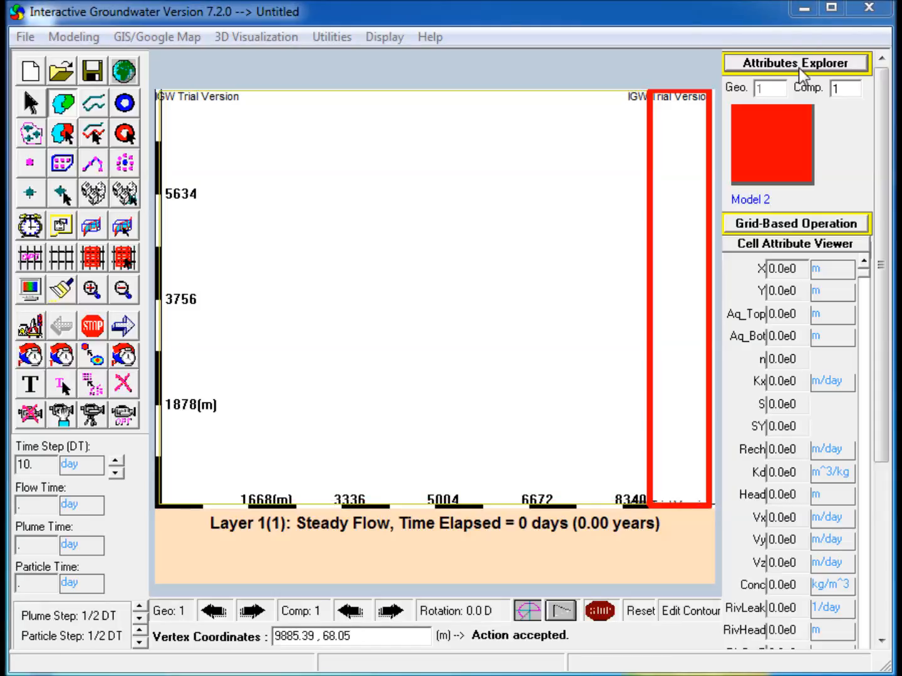
{"action": "left_click", "coordinate": [797, 62]}
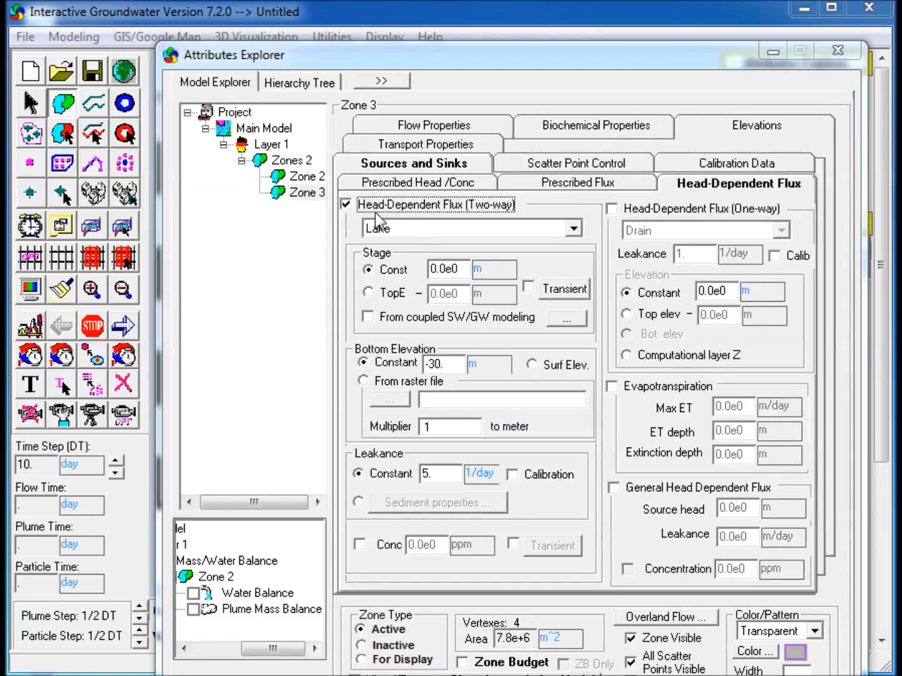
{"action": "left_click", "coordinate": [571, 228]}
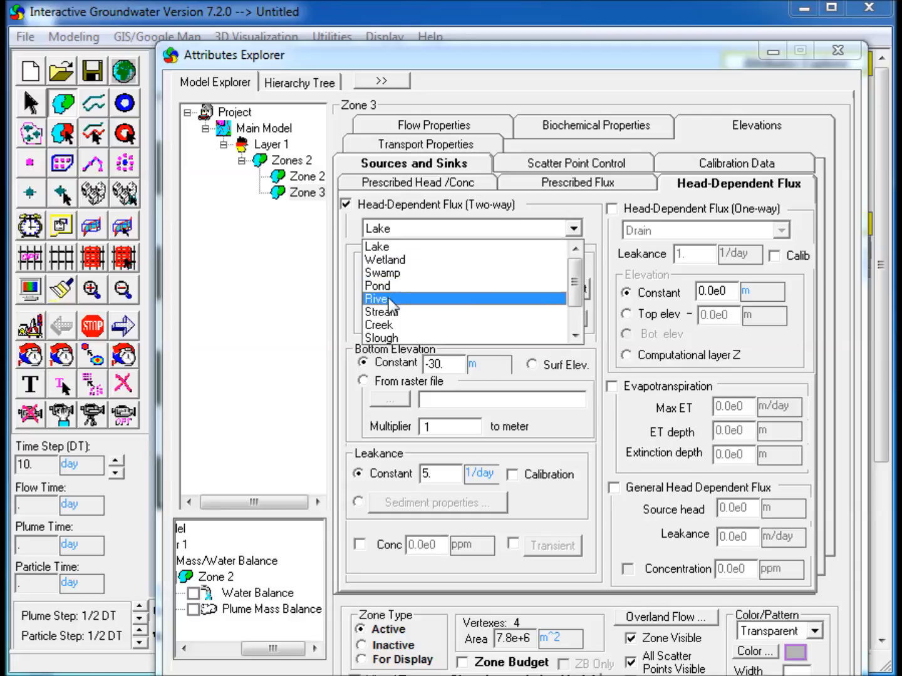
{"action": "left_click", "coordinate": [378, 298]}
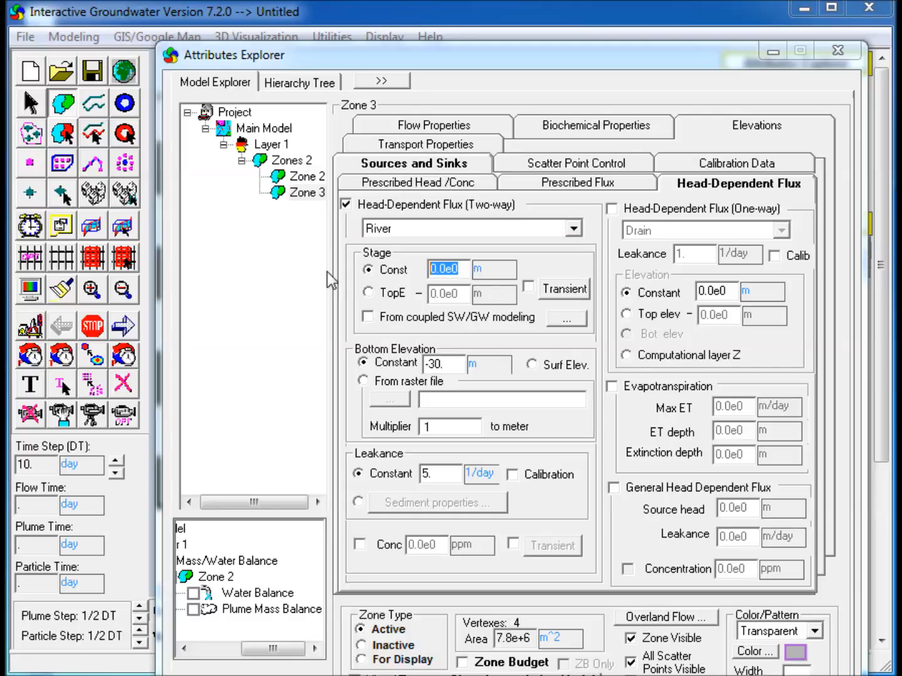
{"action": "type", "text": "-10"}
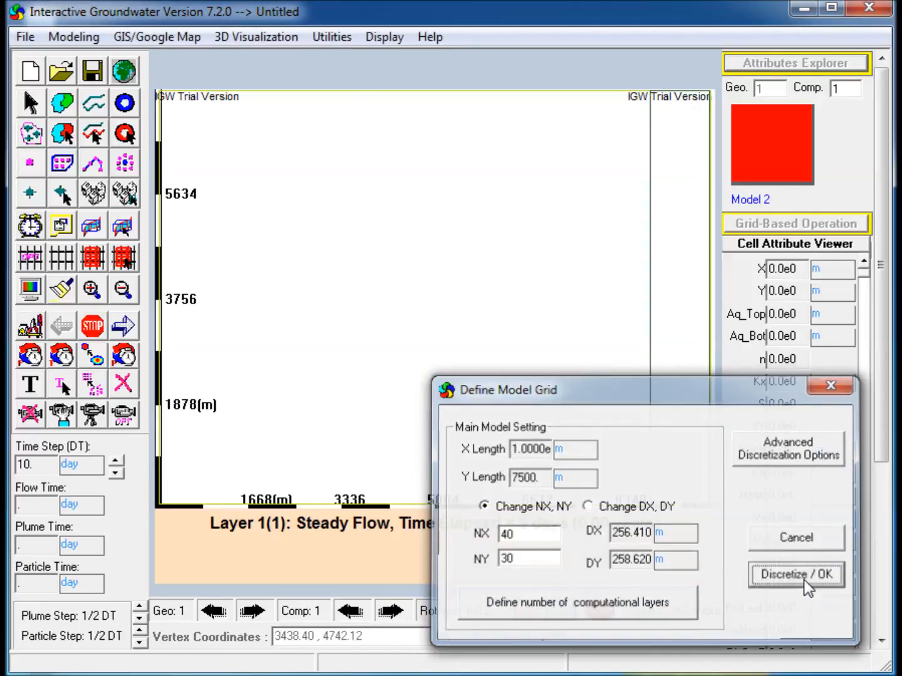
Step: Generate the 40 by 30 grid, enable Zone 2's water balance report, and run the steady model
{"action": "left_click", "coordinate": [795, 574]}
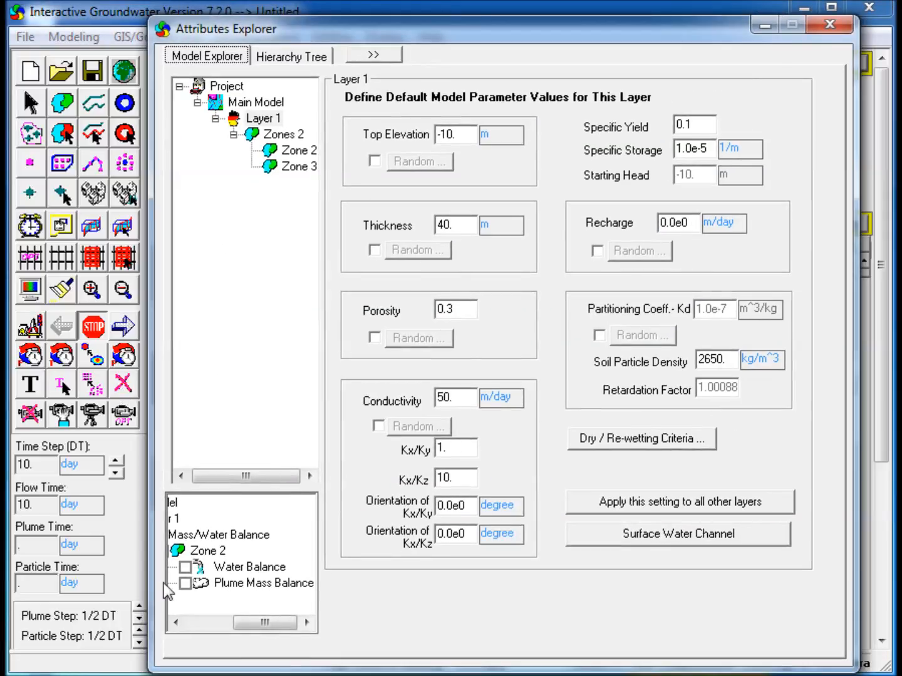
{"action": "left_click", "coordinate": [185, 566]}
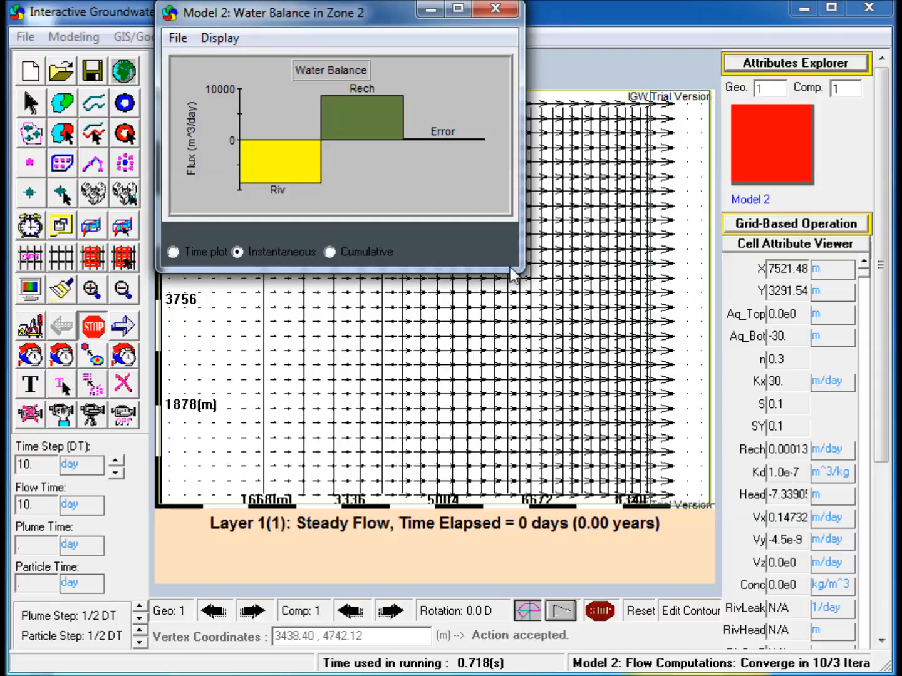
{"action": "mouse_move", "coordinate": [457, 270]}
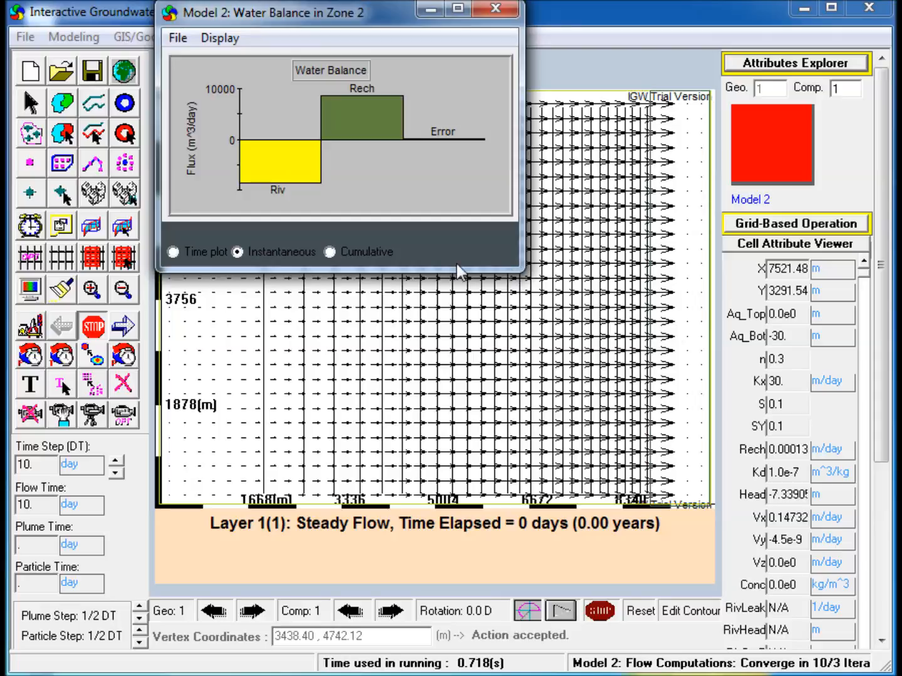
{"action": "left_click", "coordinate": [25, 37]}
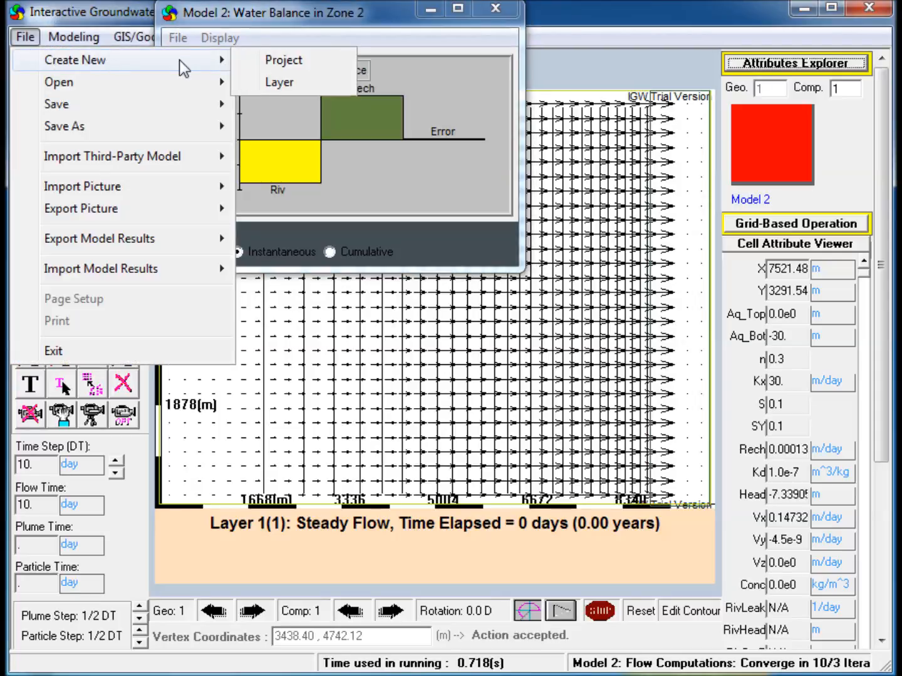
{"action": "mouse_move", "coordinate": [278, 83]}
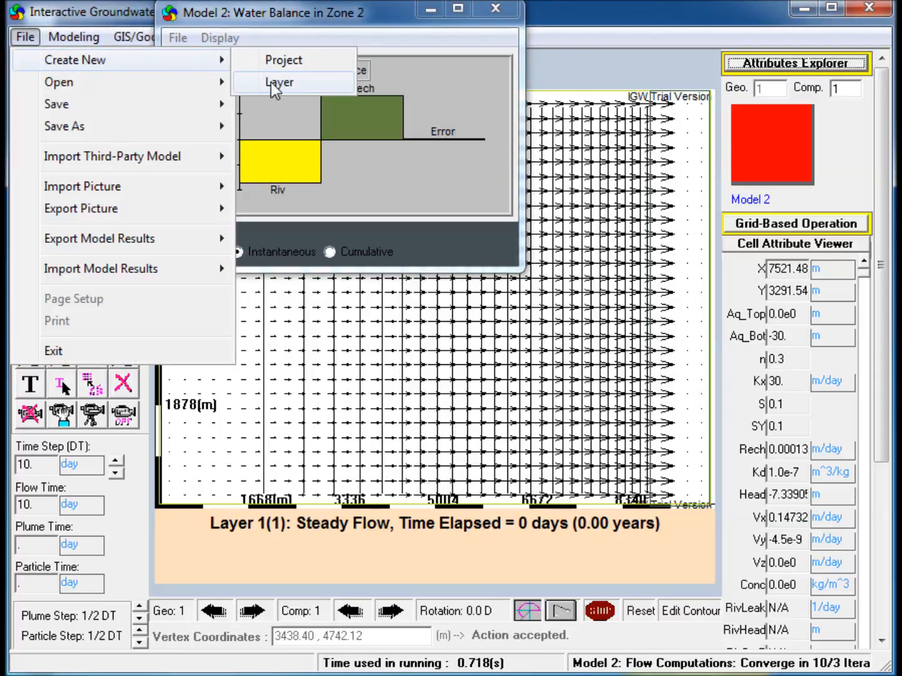
Step: Add a second layer beneath Layer 1 and bring it up in the main view
{"action": "left_click", "coordinate": [278, 82]}
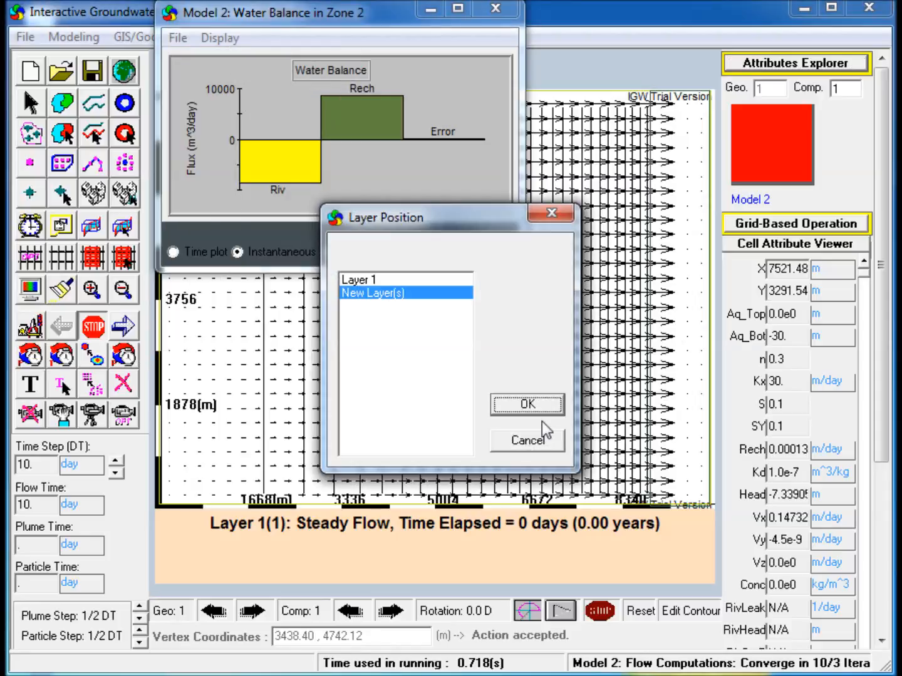
{"action": "left_click", "coordinate": [526, 404]}
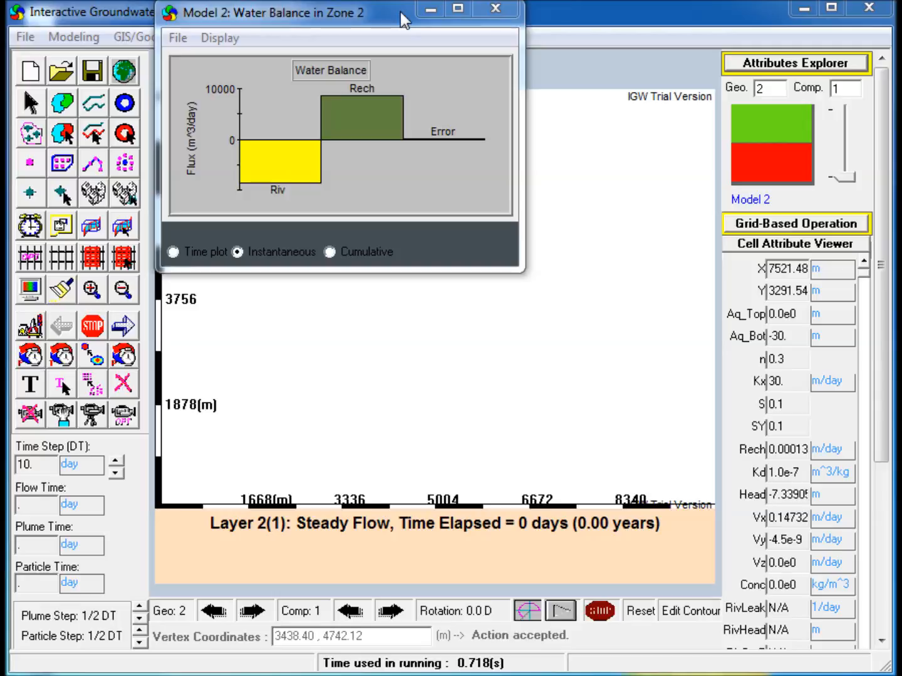
{"action": "left_click", "coordinate": [496, 7]}
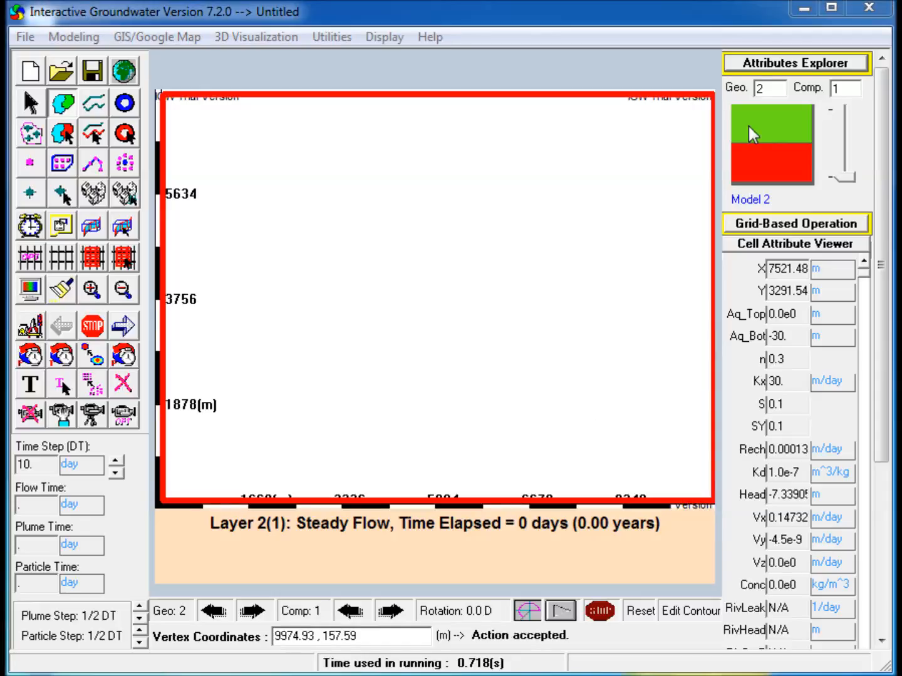
Step: Give Zone 4 in Layer 2 a constant bottom thickness of 5 m and apply it
{"action": "left_click", "coordinate": [796, 63]}
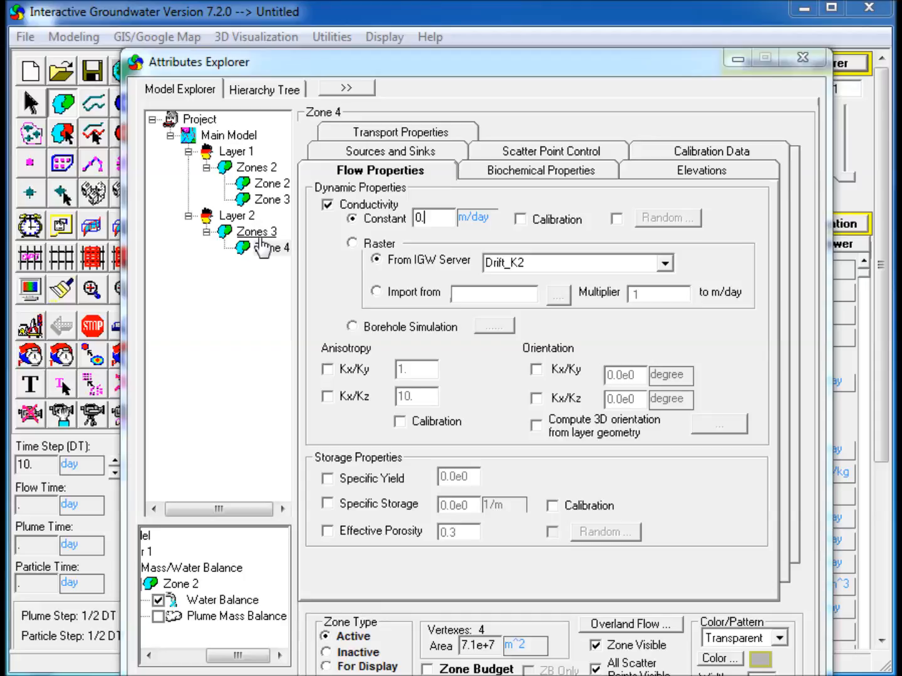
{"action": "left_click", "coordinate": [702, 171]}
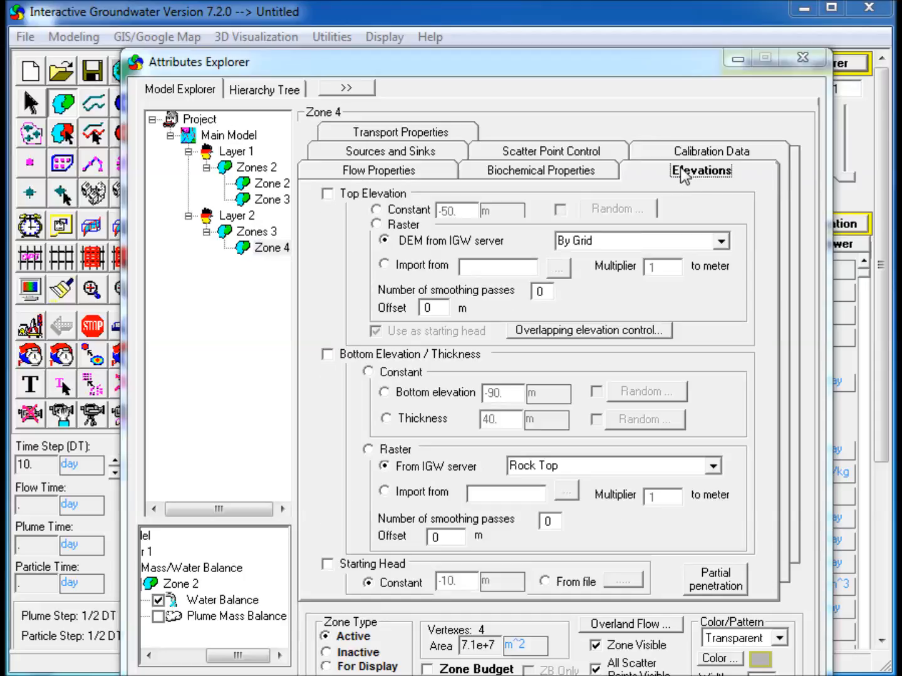
{"action": "left_click", "coordinate": [327, 353]}
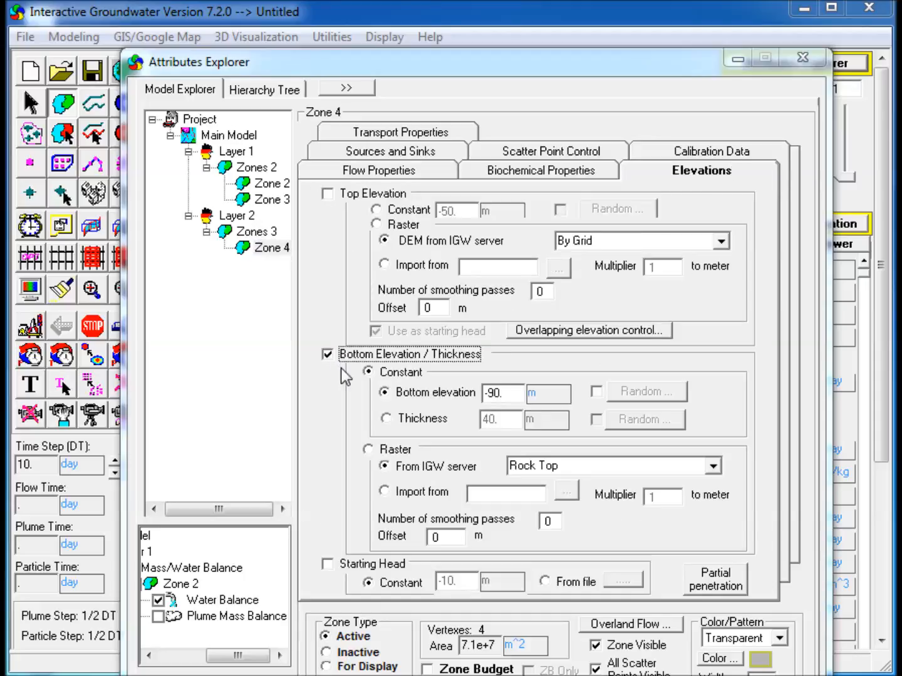
{"action": "left_click", "coordinate": [384, 418]}
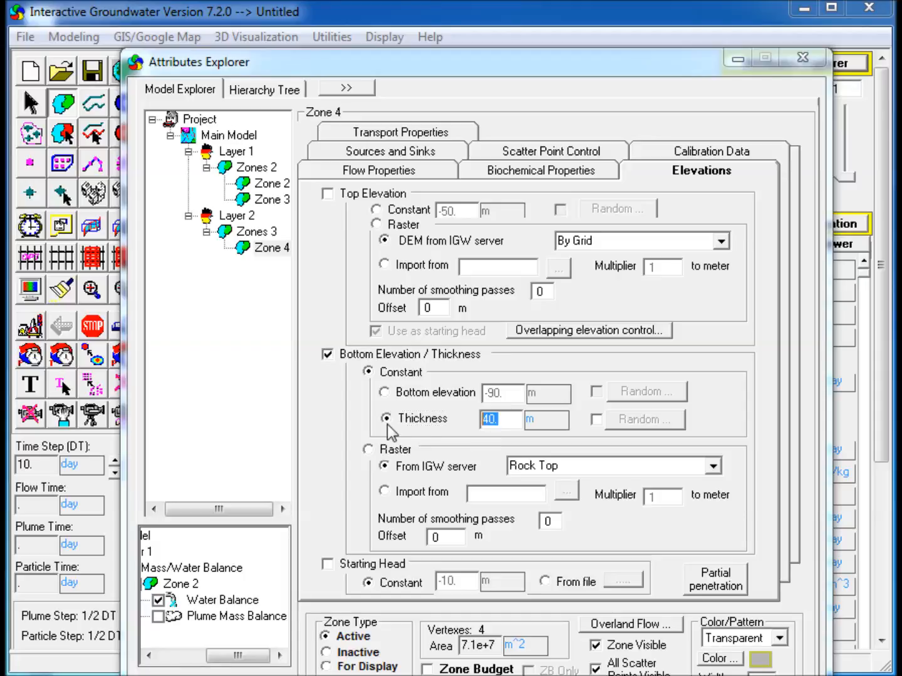
{"action": "type", "text": "5"}
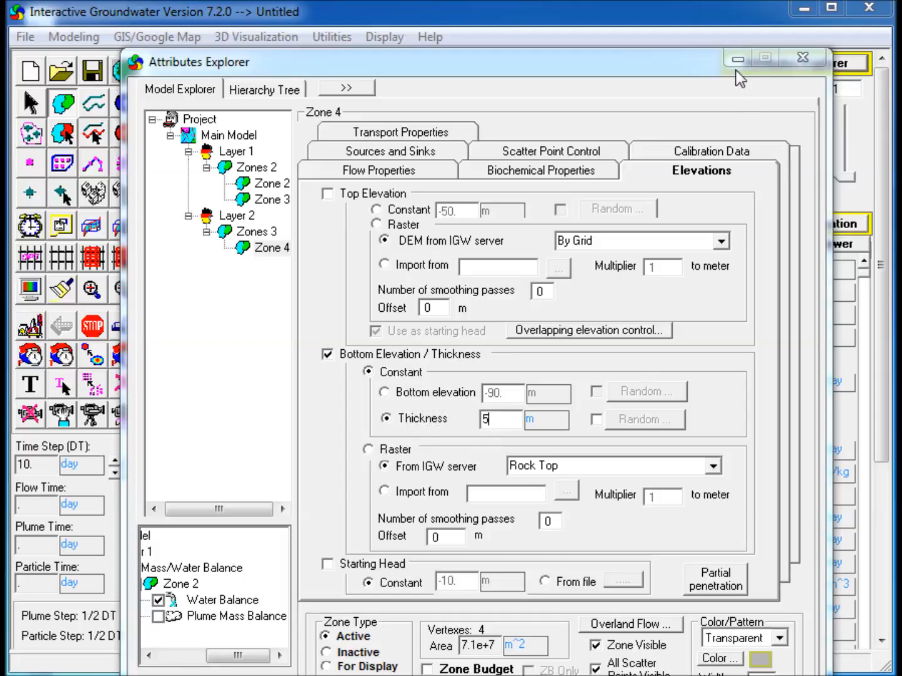
{"action": "left_click", "coordinate": [801, 57]}
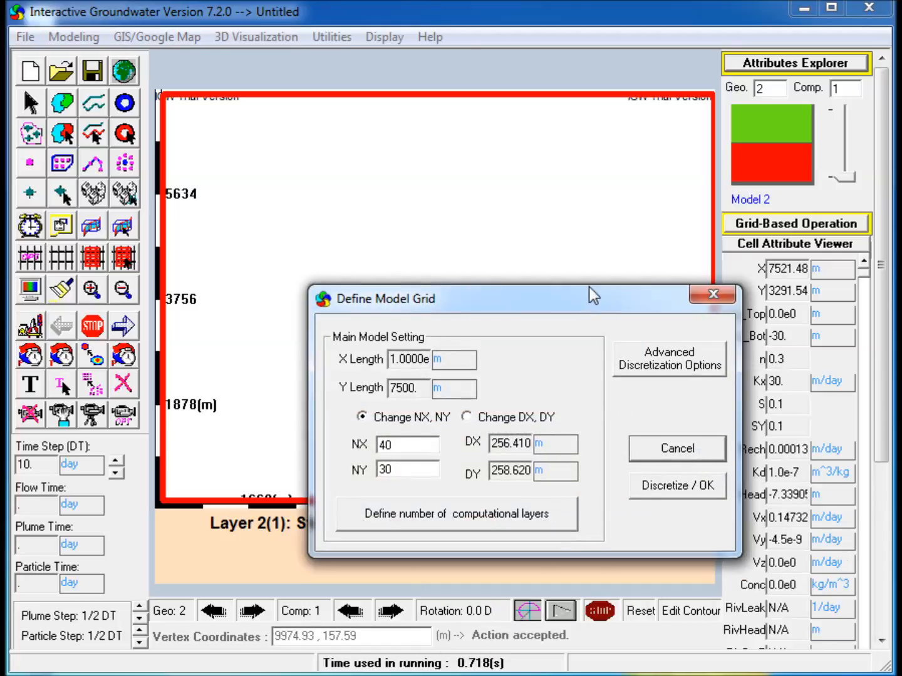
Step: Regenerate the grid, run the two-layer steady flow model, and start adding a third layer
{"action": "left_click", "coordinate": [676, 486]}
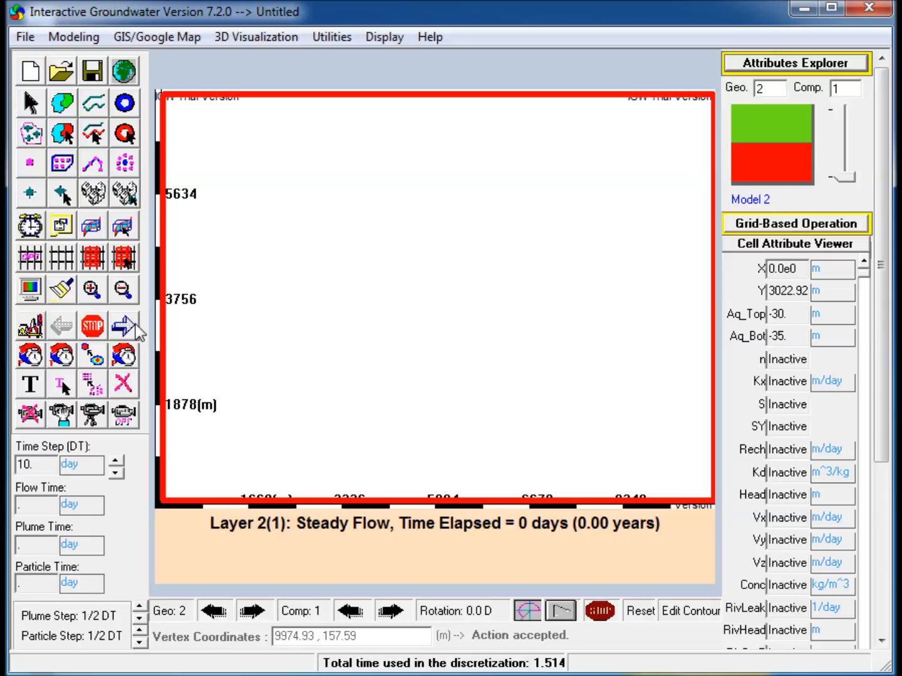
{"action": "left_click", "coordinate": [124, 326]}
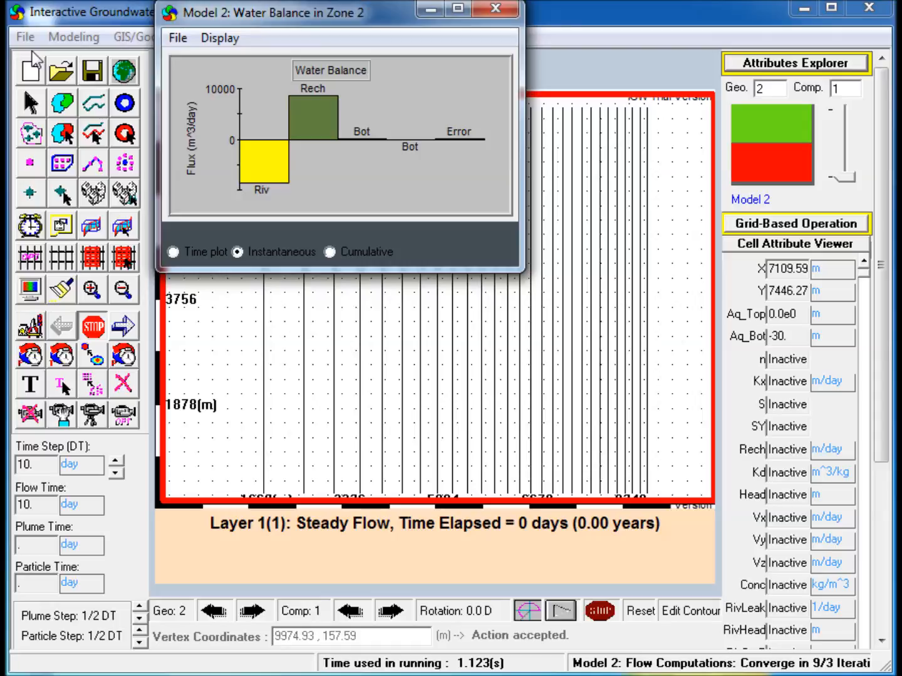
{"action": "left_click", "coordinate": [25, 37]}
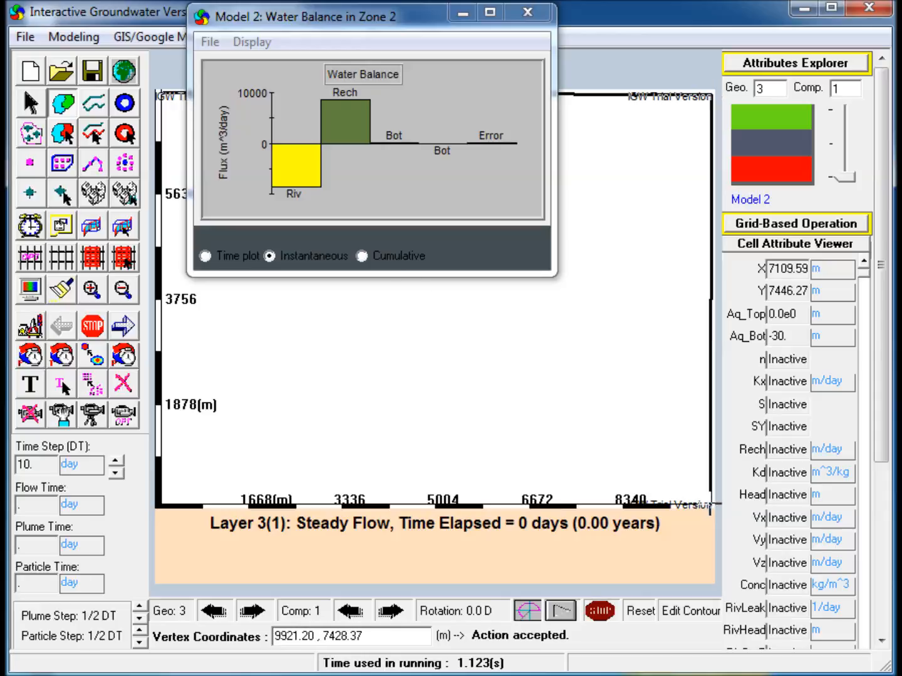
Step: Outline Zone 5 in Layer 3 and give it a constant conductivity of 2 m/day
{"action": "left_click_drag", "start_coordinate": [407, 276], "coordinate": [702, 507]}
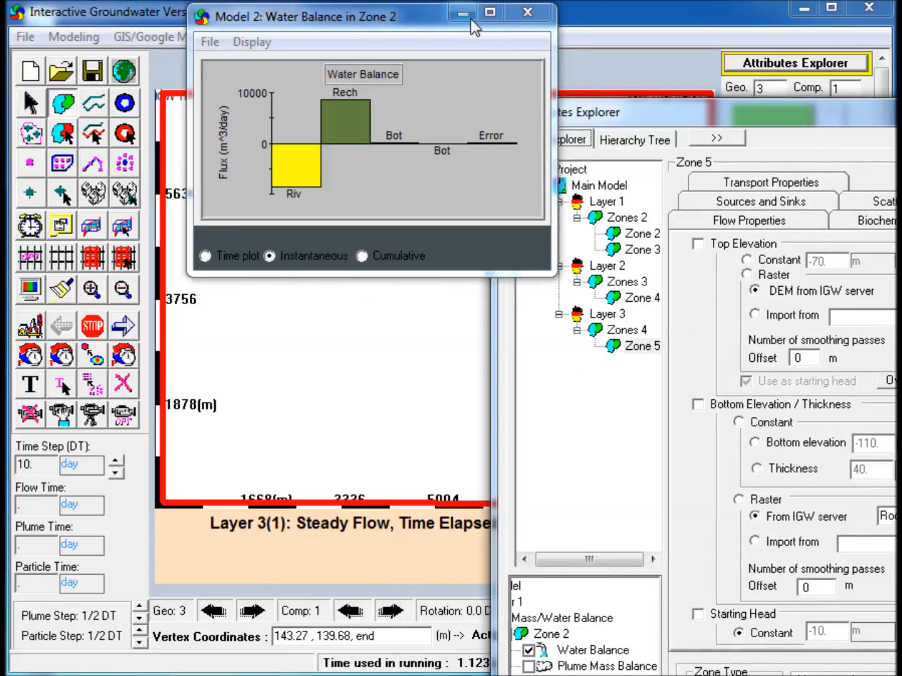
{"action": "left_click", "coordinate": [526, 12]}
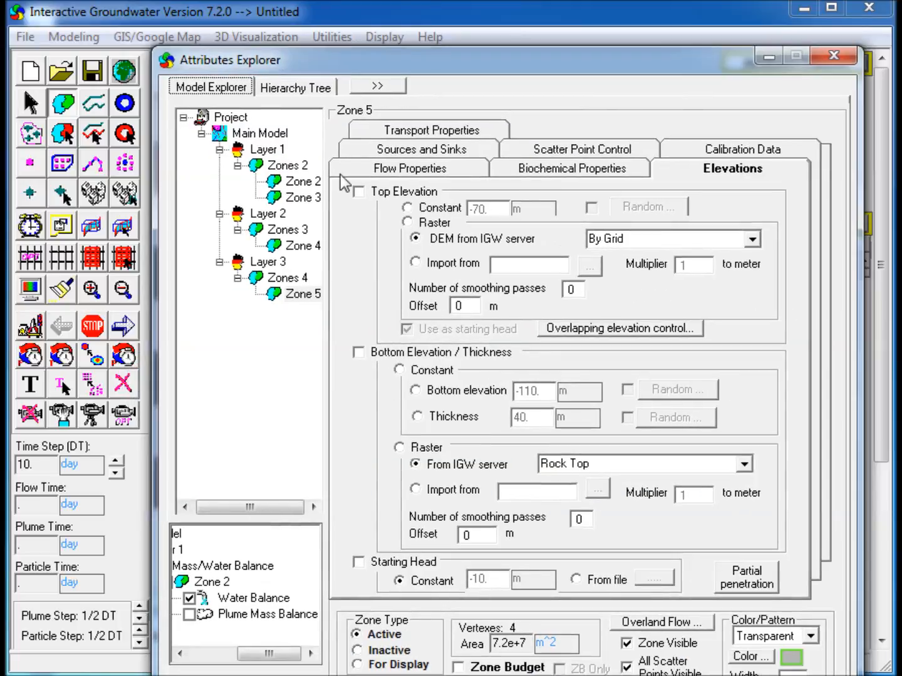
{"action": "left_click", "coordinate": [411, 168]}
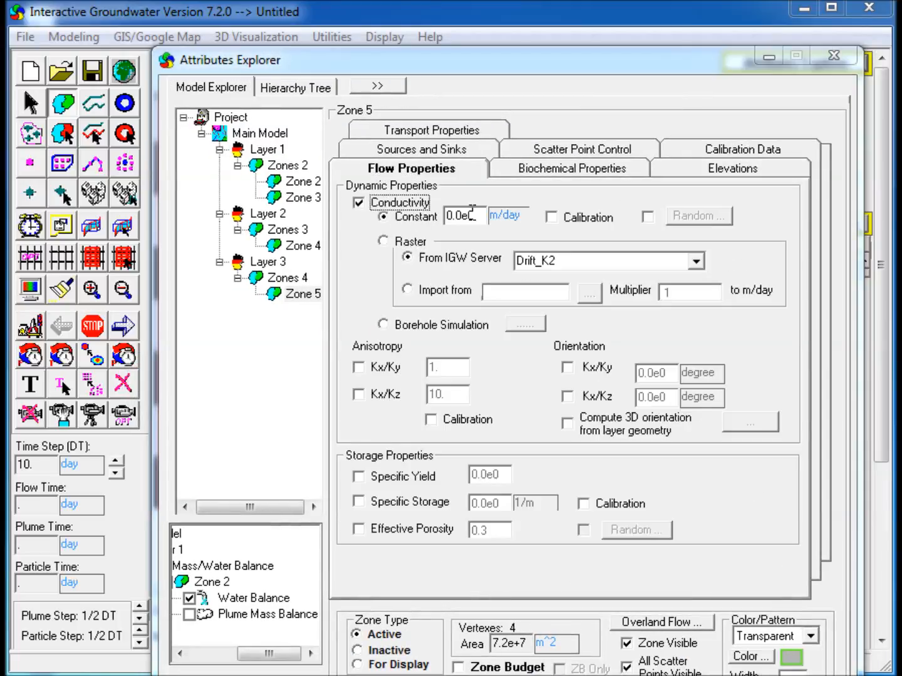
{"action": "type", "text": "2"}
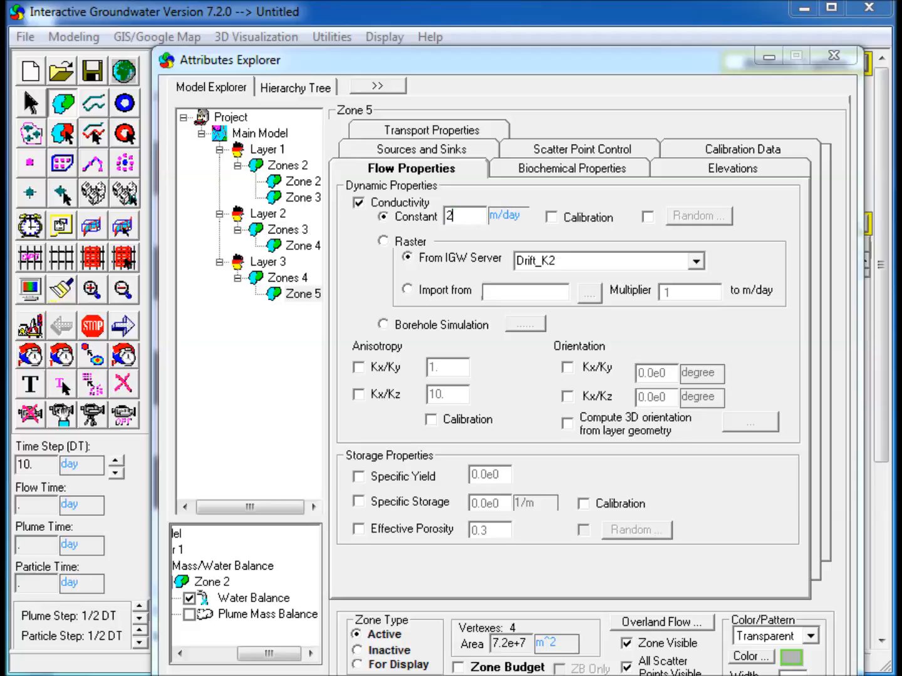
Step: Set Zone 5's bottom by a constant thickness of 50 m
{"action": "left_click", "coordinate": [732, 167]}
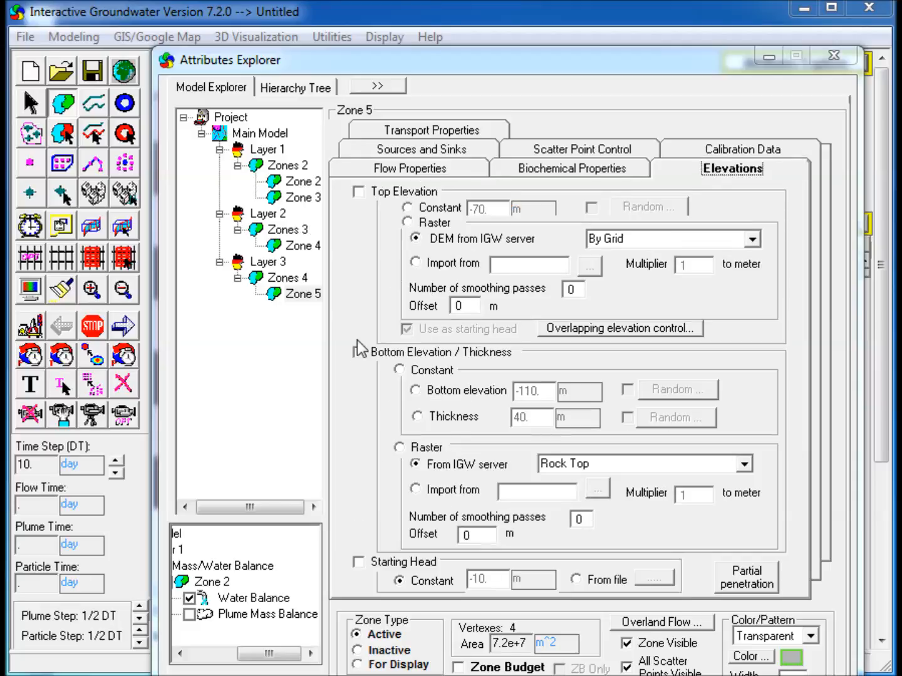
{"action": "left_click", "coordinate": [358, 352]}
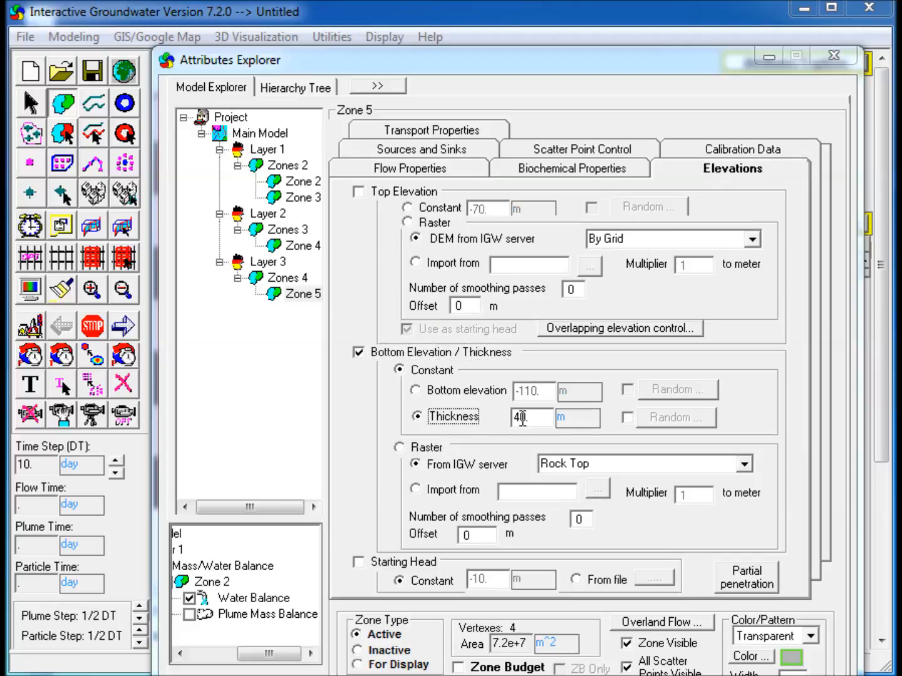
{"action": "type", "text": "50"}
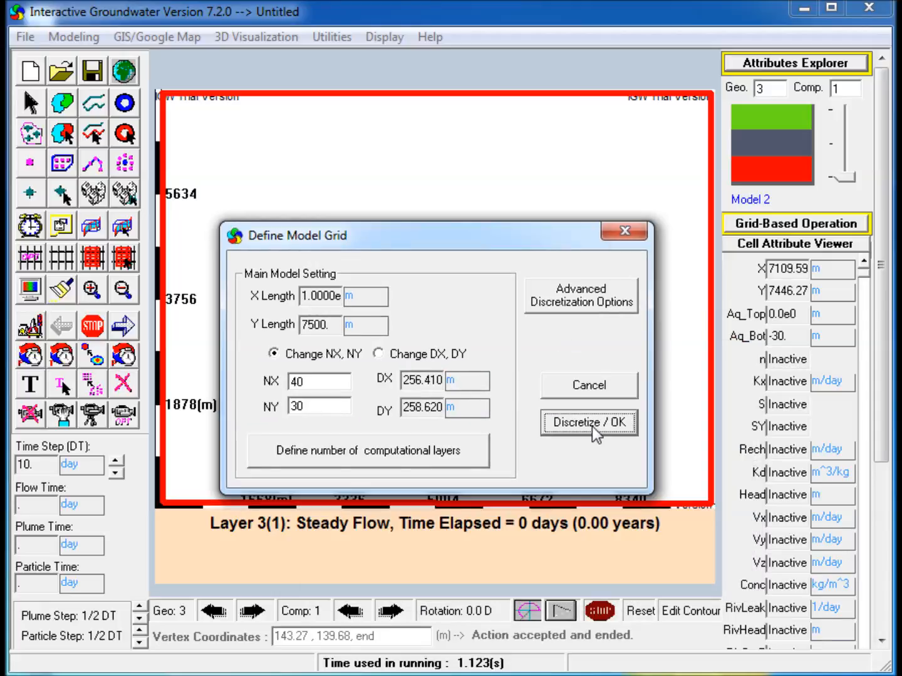
Step: Regenerate the grid and rerun the three-layer model to convergence, showing flow vectors
{"action": "left_click", "coordinate": [589, 423]}
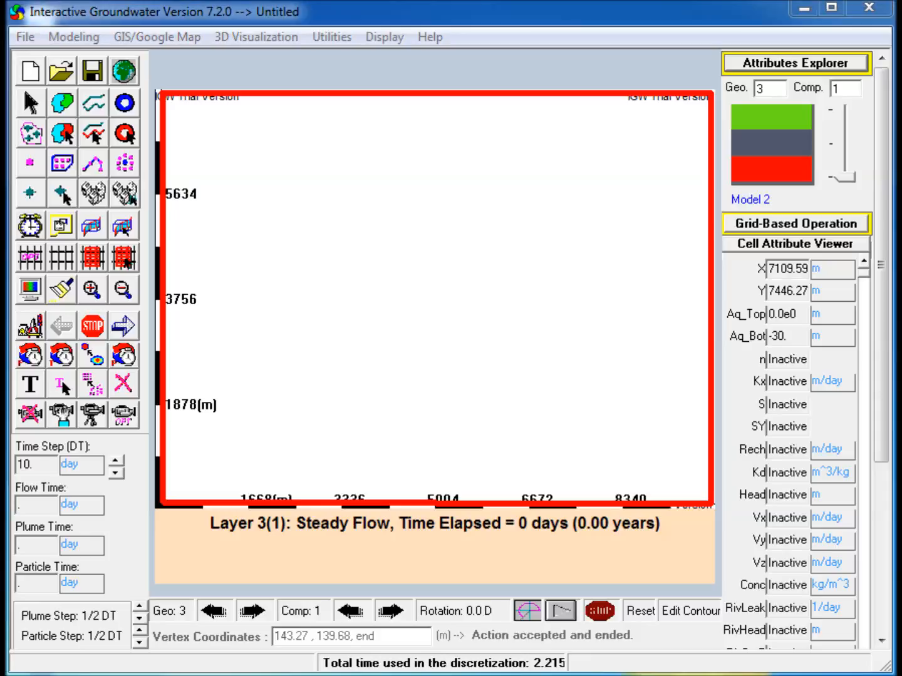
{"action": "left_click", "coordinate": [124, 325]}
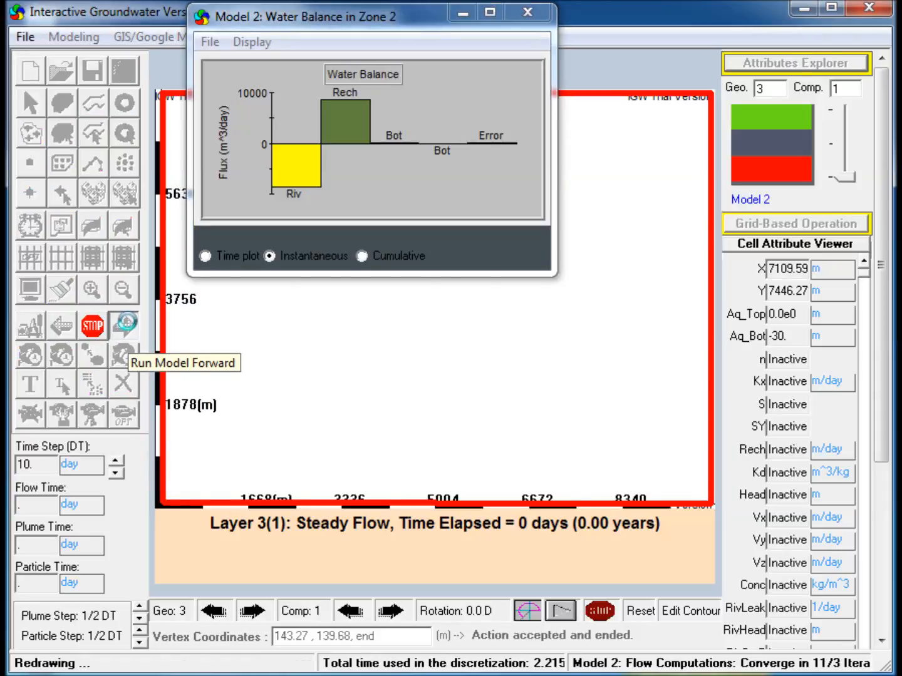
{"action": "left_click", "coordinate": [124, 325]}
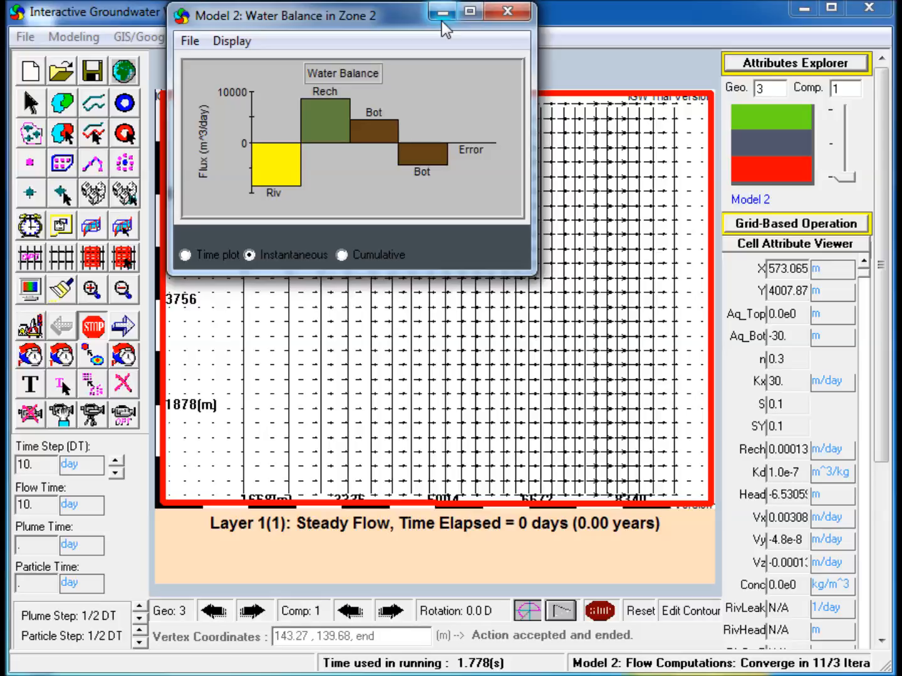
{"action": "left_click", "coordinate": [506, 11]}
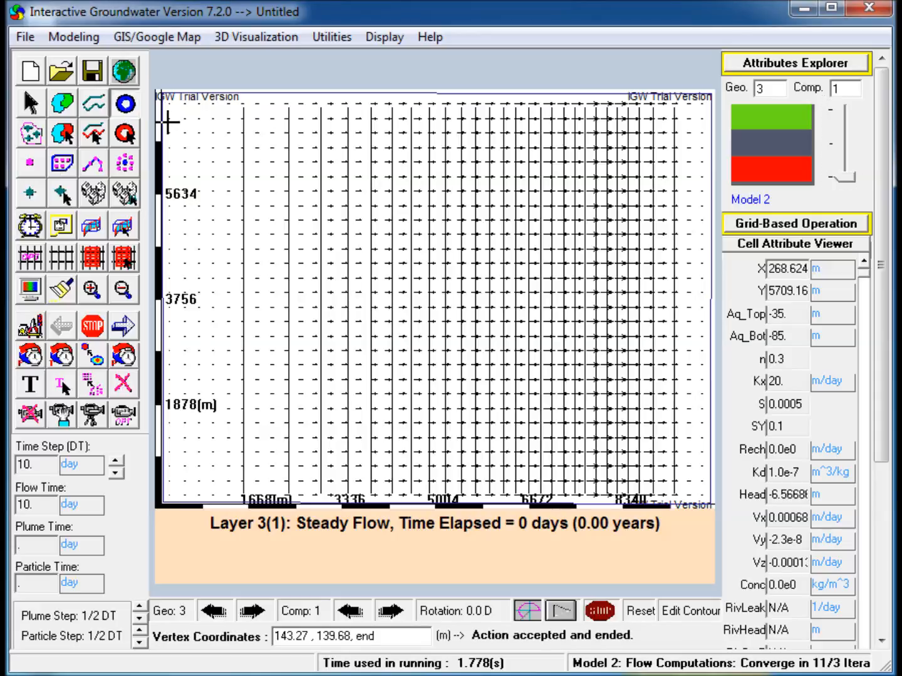
Step: Place a well in Layer 3 near x 7860 m, y 3880 m
{"action": "left_click", "coordinate": [600, 293]}
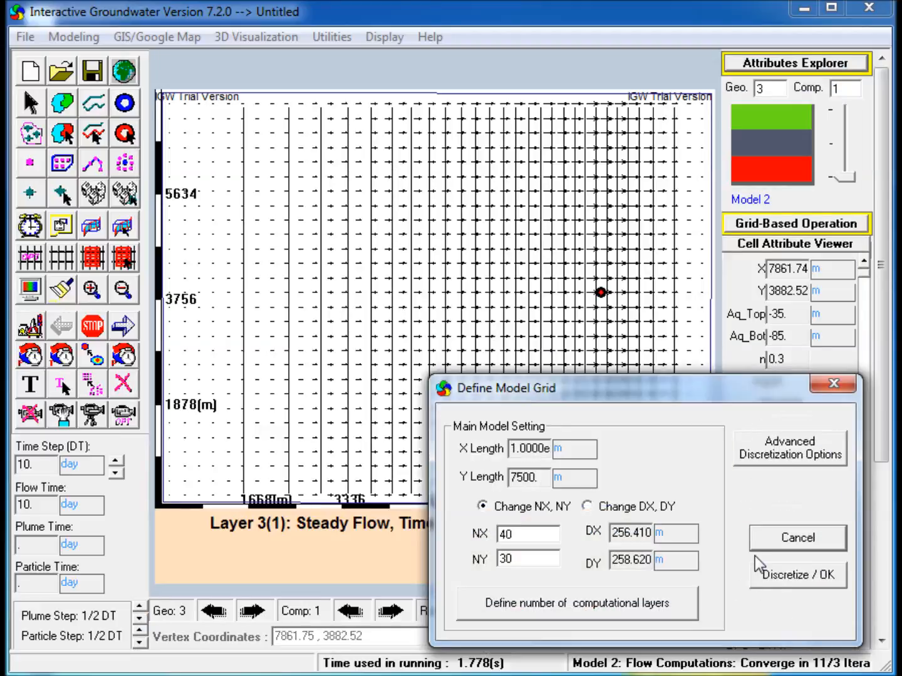
Step: Rediscretize the grid with the new well and run the flow model forward
{"action": "left_click", "coordinate": [796, 574]}
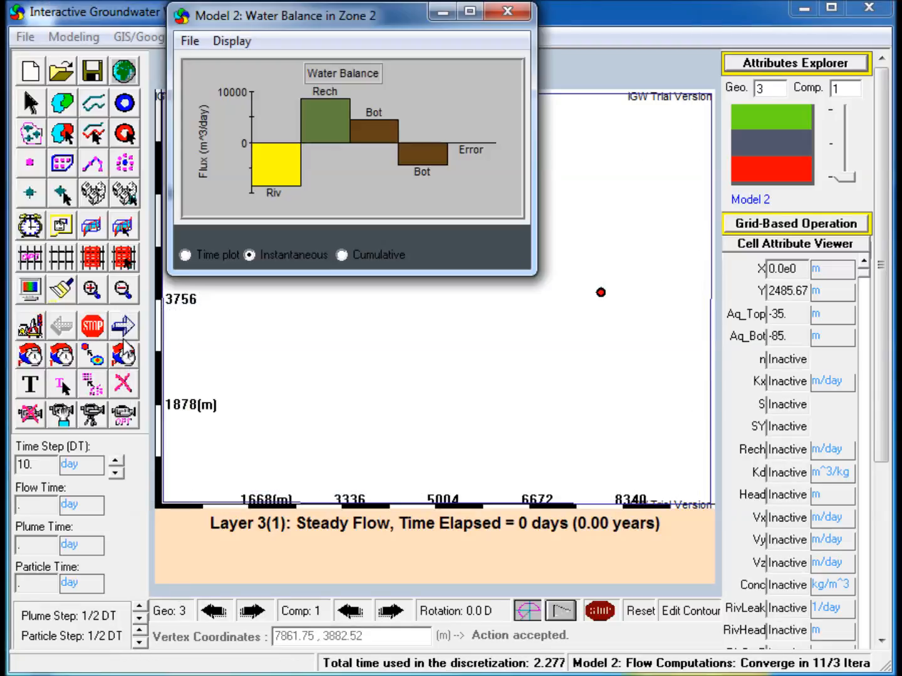
{"action": "left_click", "coordinate": [124, 326]}
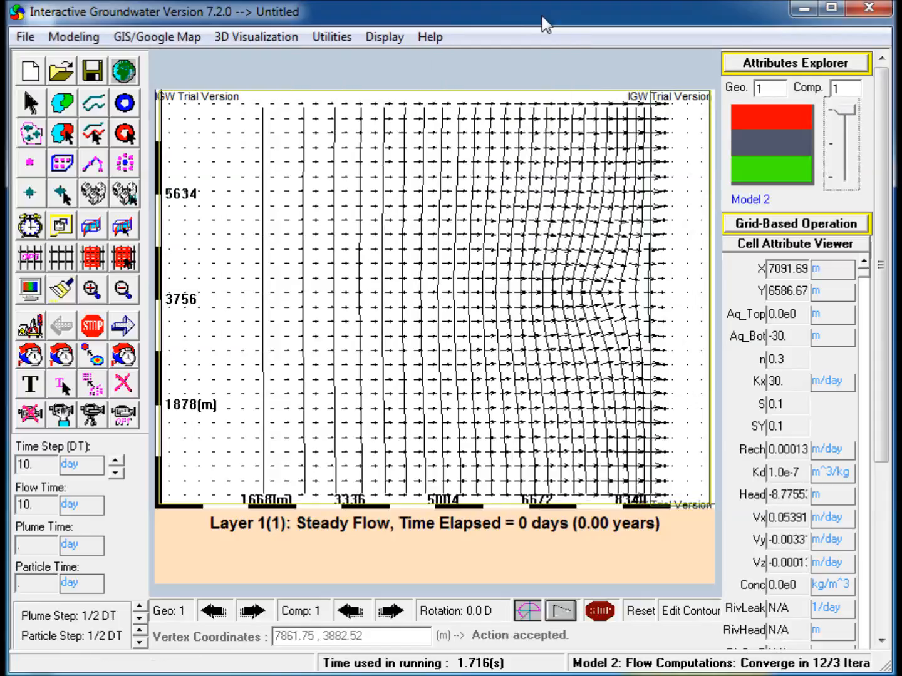
{"action": "mouse_move", "coordinate": [847, 119]}
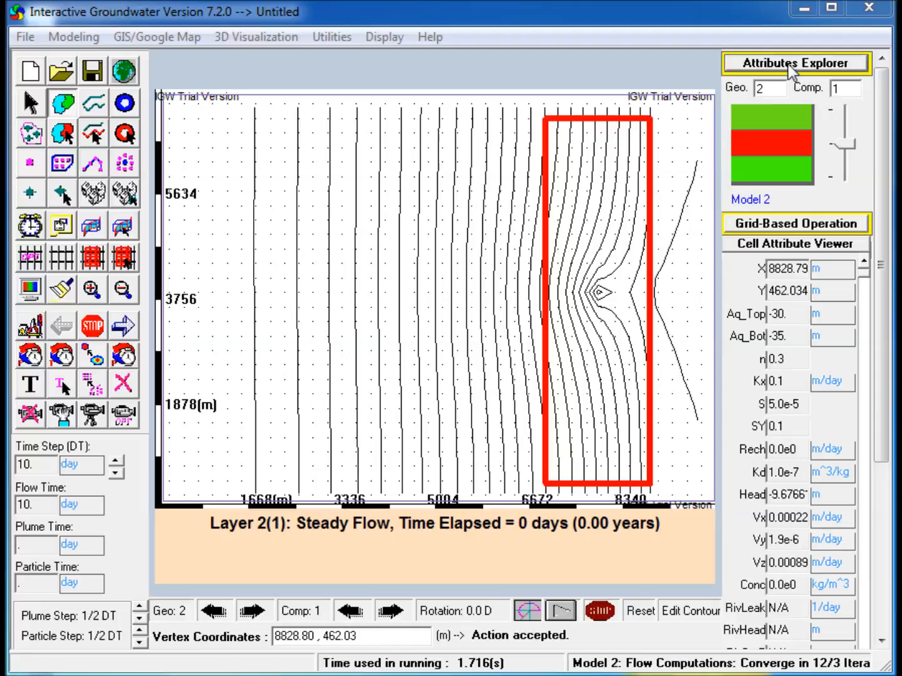
Step: Assign Zone 6 a constant hydraulic conductivity of 10 m/day in its flow properties
{"action": "left_click", "coordinate": [797, 63]}
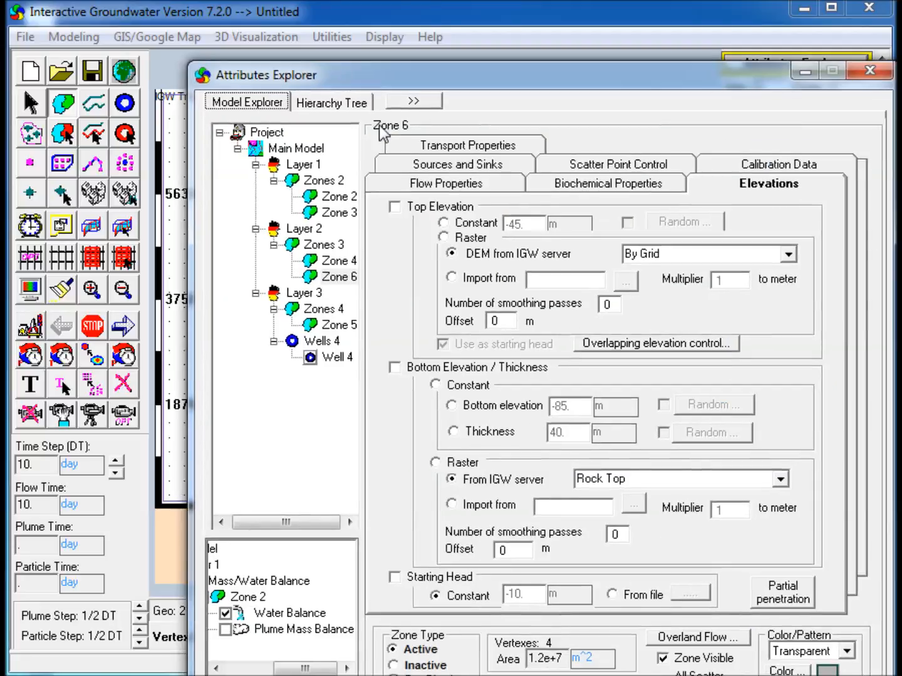
{"action": "left_click", "coordinate": [446, 183]}
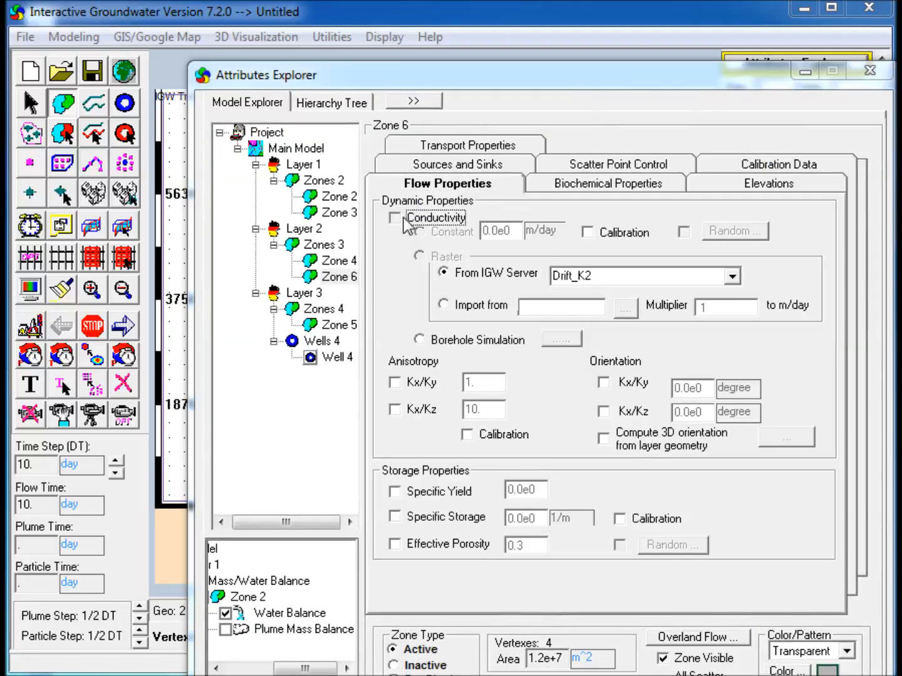
{"action": "left_click", "coordinate": [394, 218]}
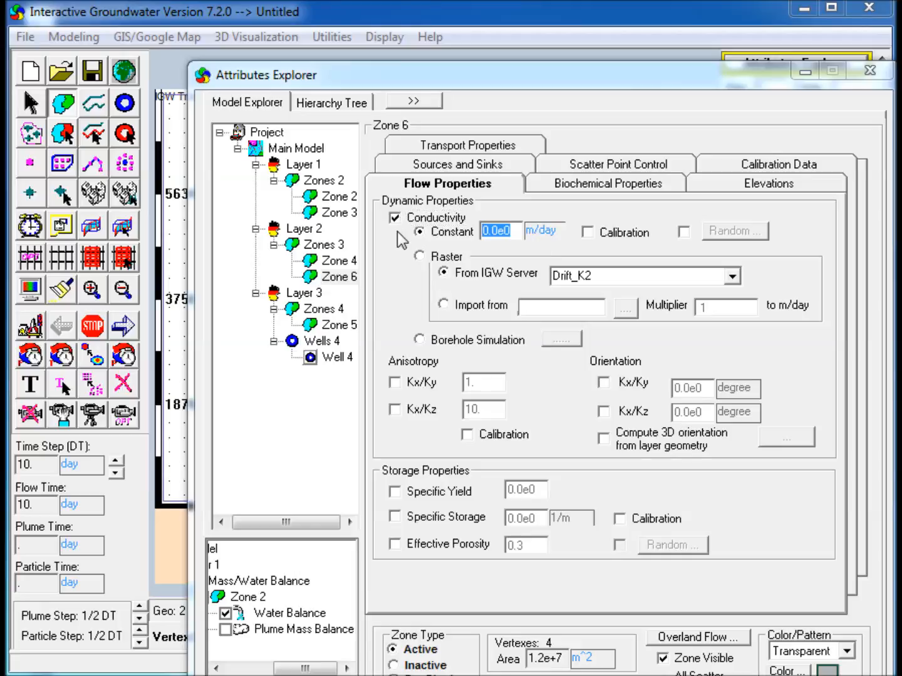
{"action": "type", "text": "10"}
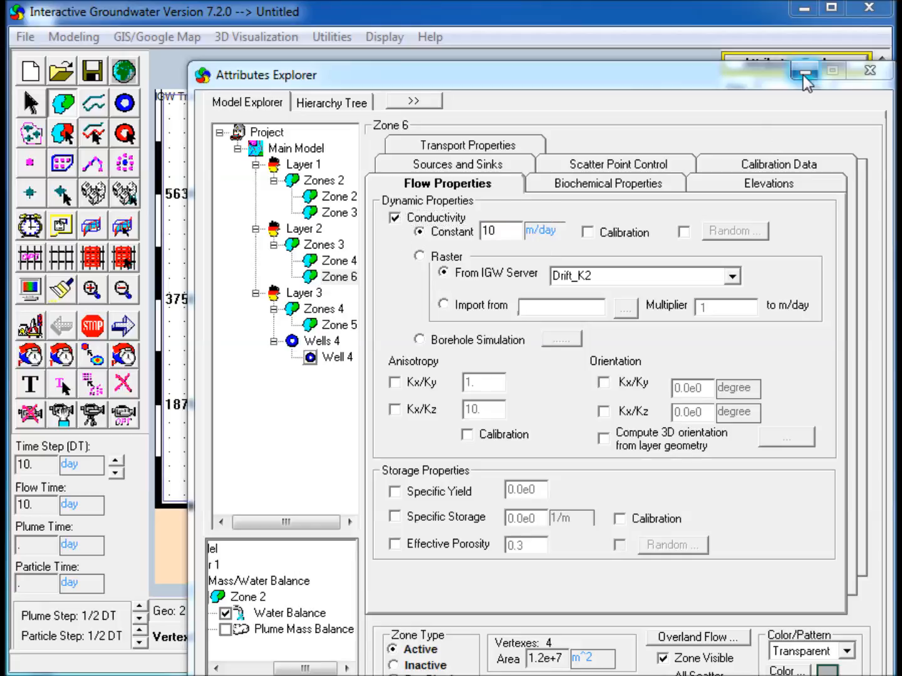
{"action": "left_click", "coordinate": [806, 71]}
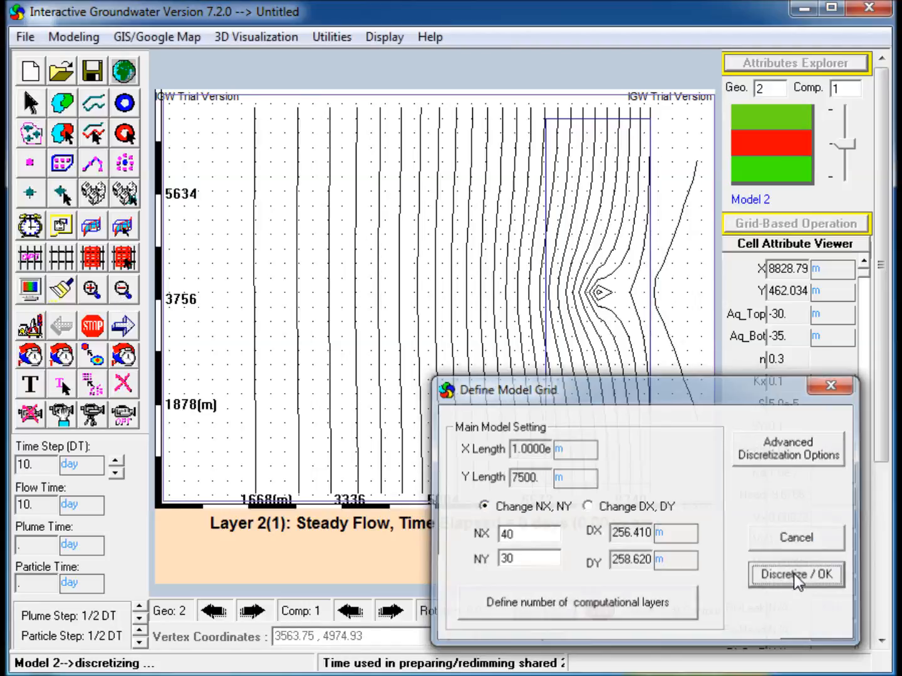
Step: Rebuild the model grid and run the flow simulation to convergence
{"action": "left_click", "coordinate": [797, 574]}
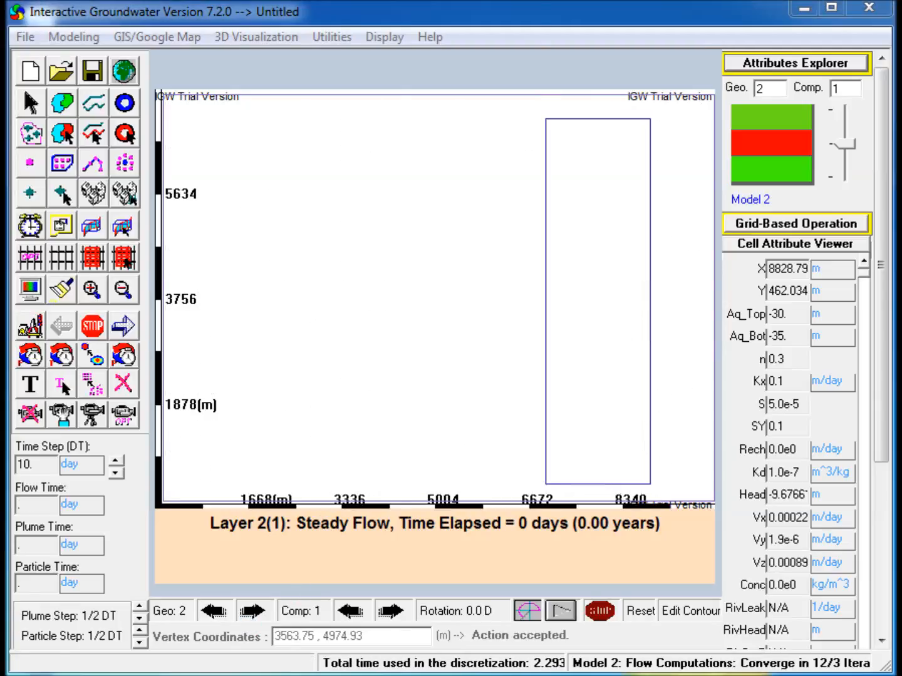
{"action": "left_click", "coordinate": [124, 325]}
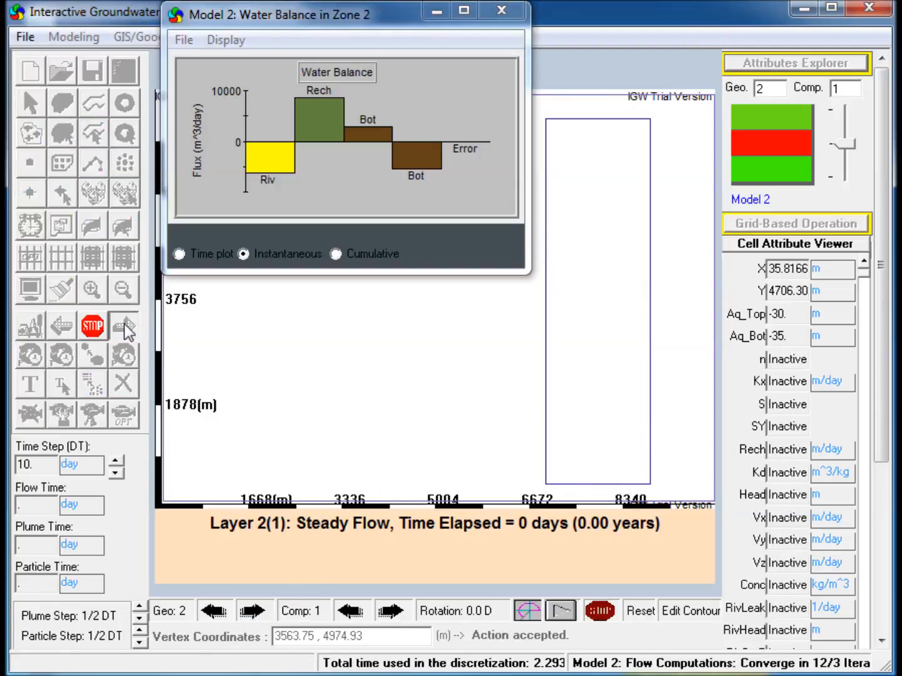
{"action": "left_click", "coordinate": [124, 326]}
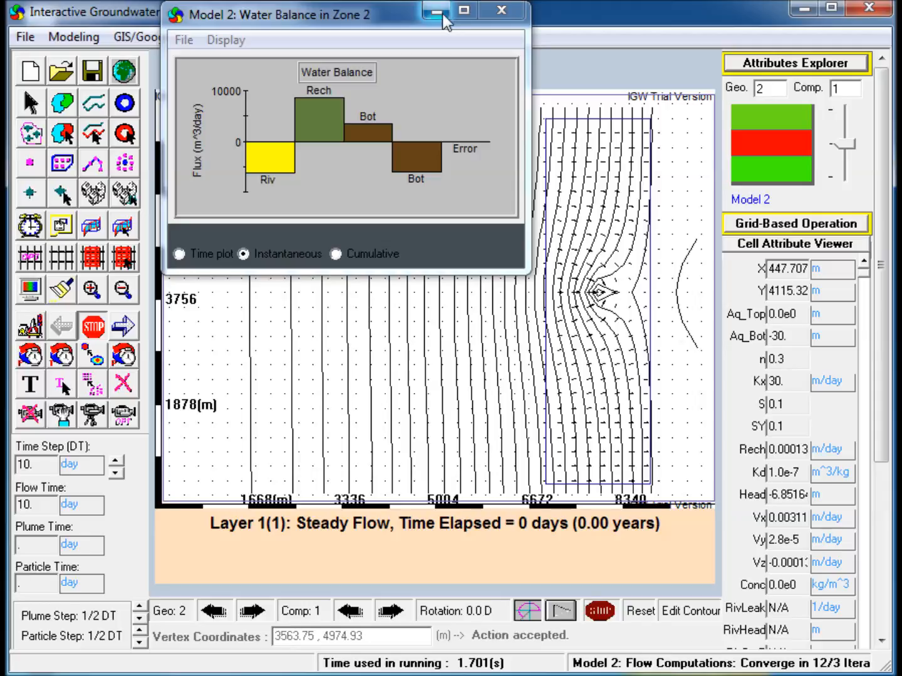
{"action": "mouse_move", "coordinate": [436, 11]}
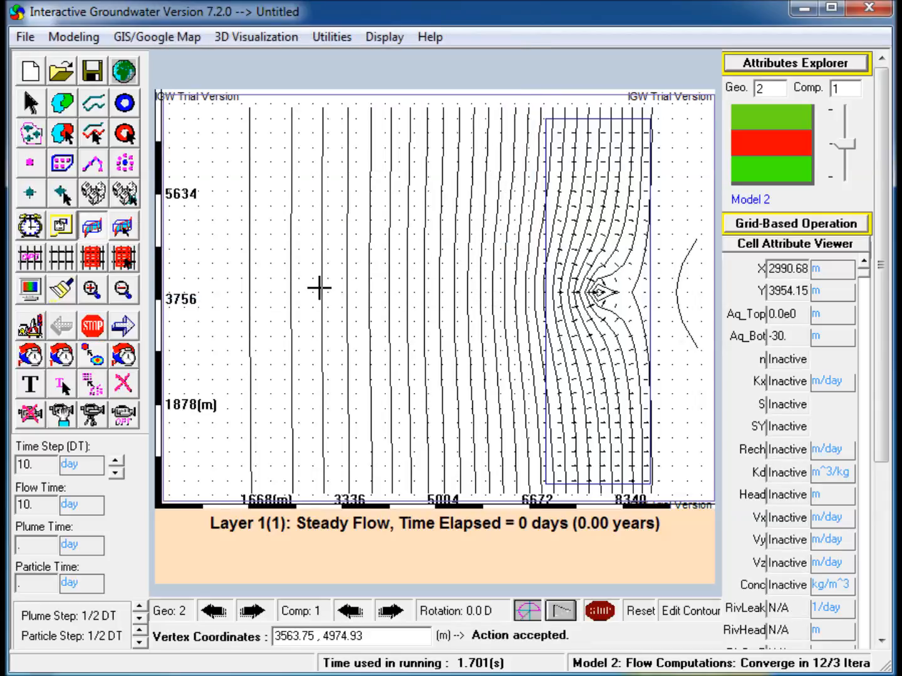
Step: Draw a horizontal cross-section line across the middle of the model domain
{"action": "left_click_drag", "start_coordinate": [320, 291], "coordinate": [682, 291]}
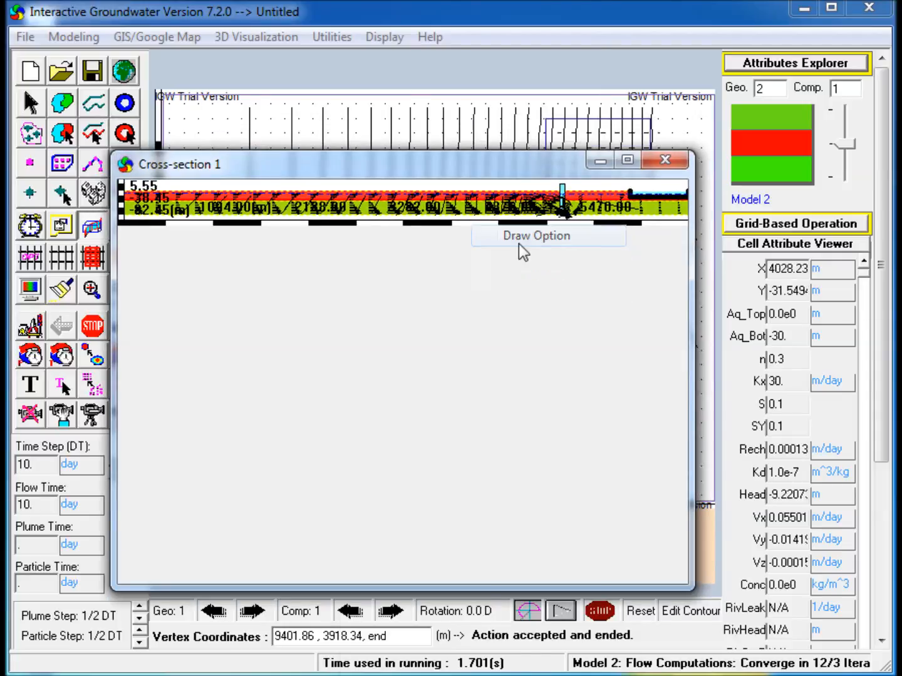
Step: Close the Cross-section 1 window to return to the Layer 1 flow field
{"action": "left_click", "coordinate": [536, 235]}
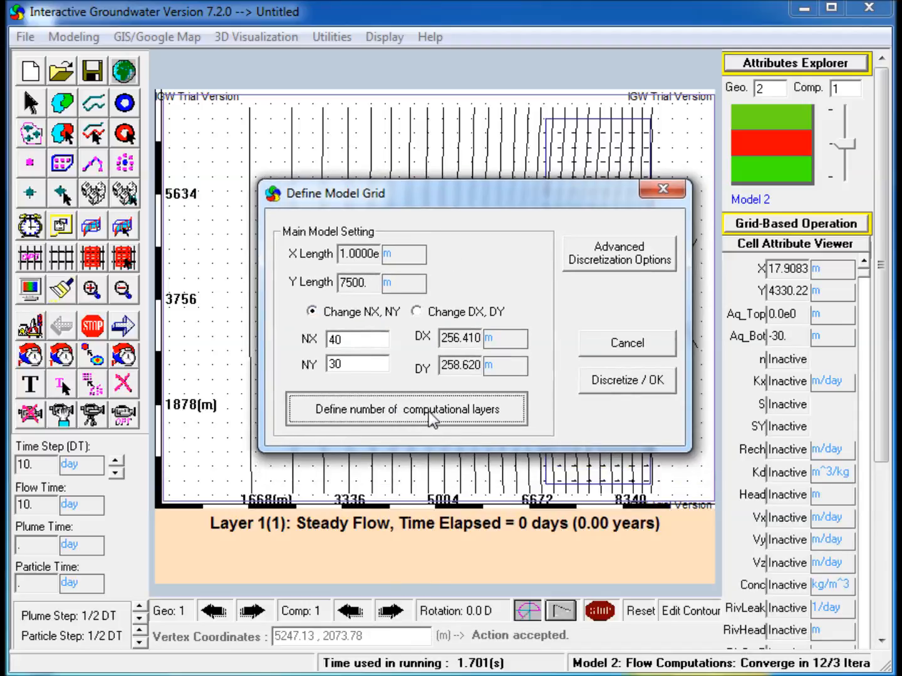
Step: Set 2, 3 and 2 water-table-following sublayers for Layers 1–3 and rediscretize the grid
{"action": "left_click", "coordinate": [406, 409]}
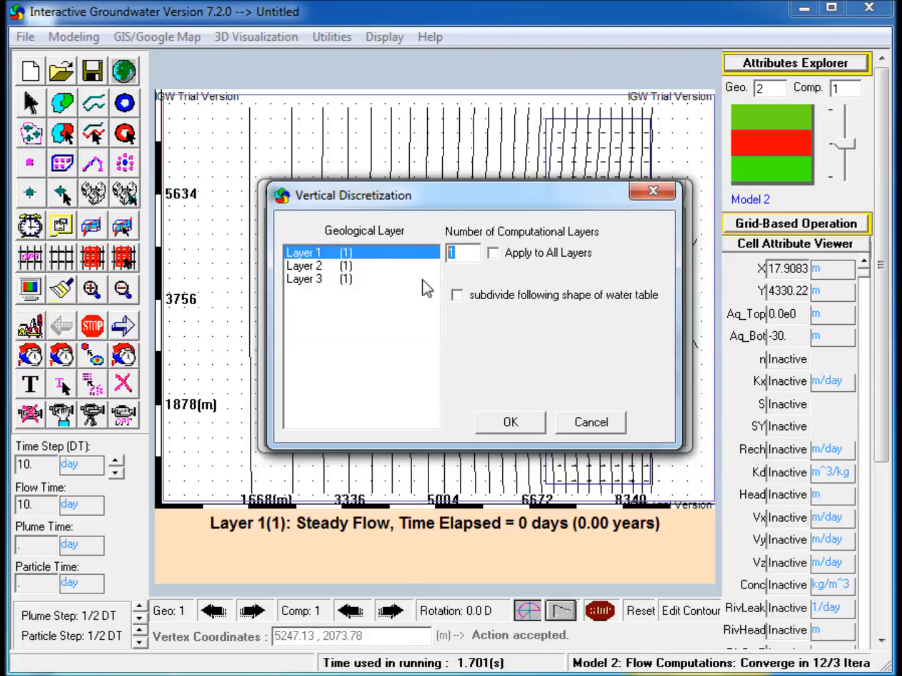
{"action": "type", "text": "2"}
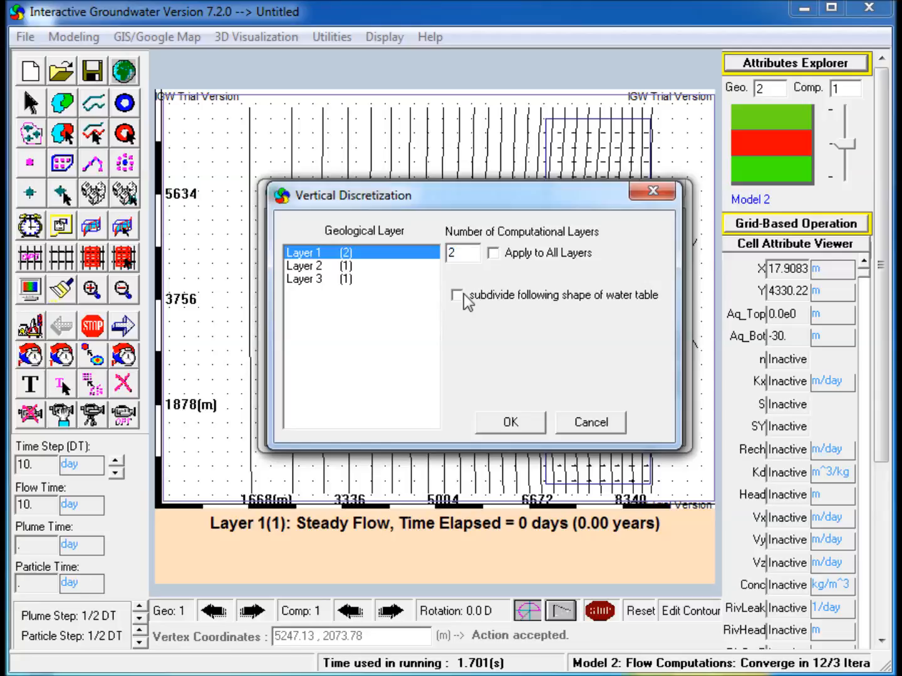
{"action": "left_click", "coordinate": [459, 296]}
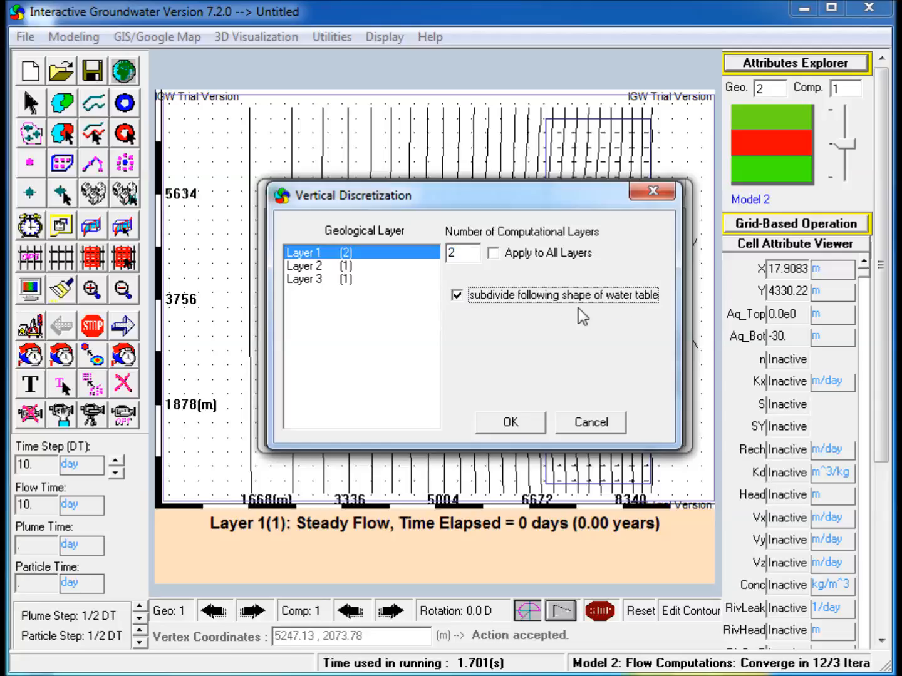
{"action": "mouse_move", "coordinate": [356, 278]}
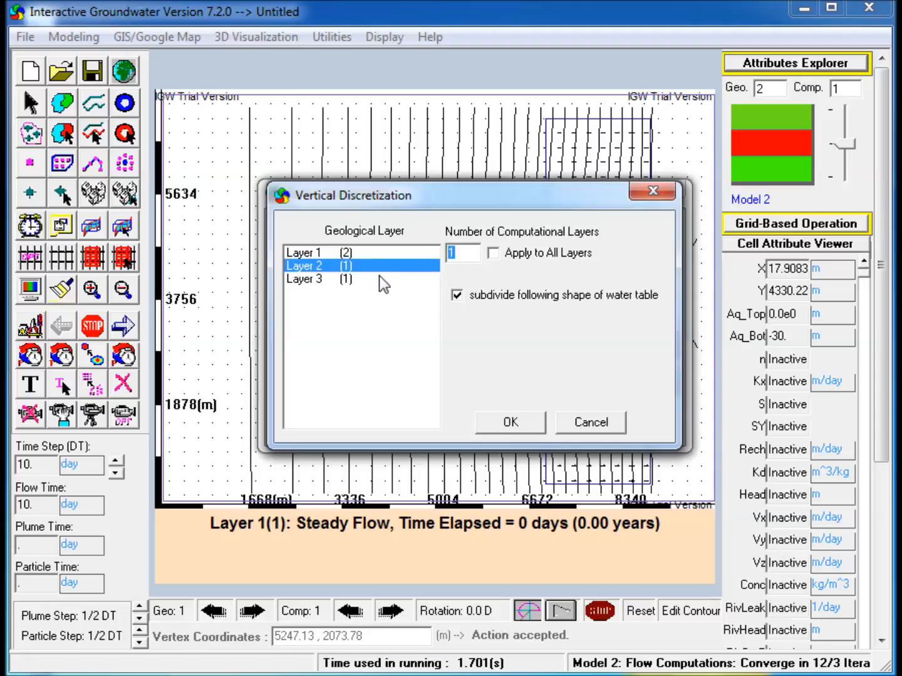
{"action": "left_click", "coordinate": [332, 278]}
{"action": "type", "text": "2"}
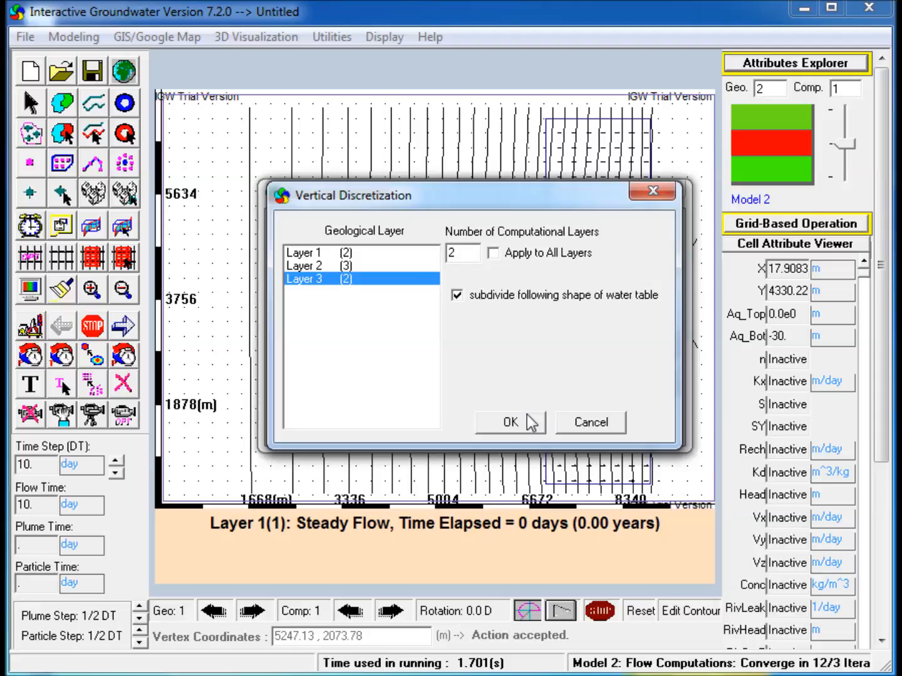
{"action": "left_click", "coordinate": [511, 423]}
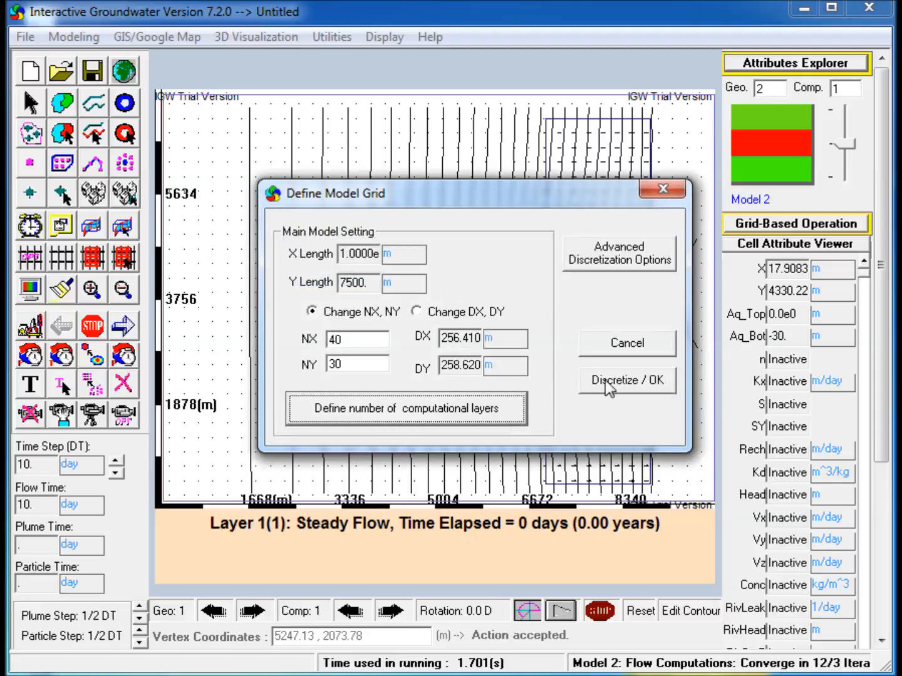
{"action": "left_click", "coordinate": [626, 381]}
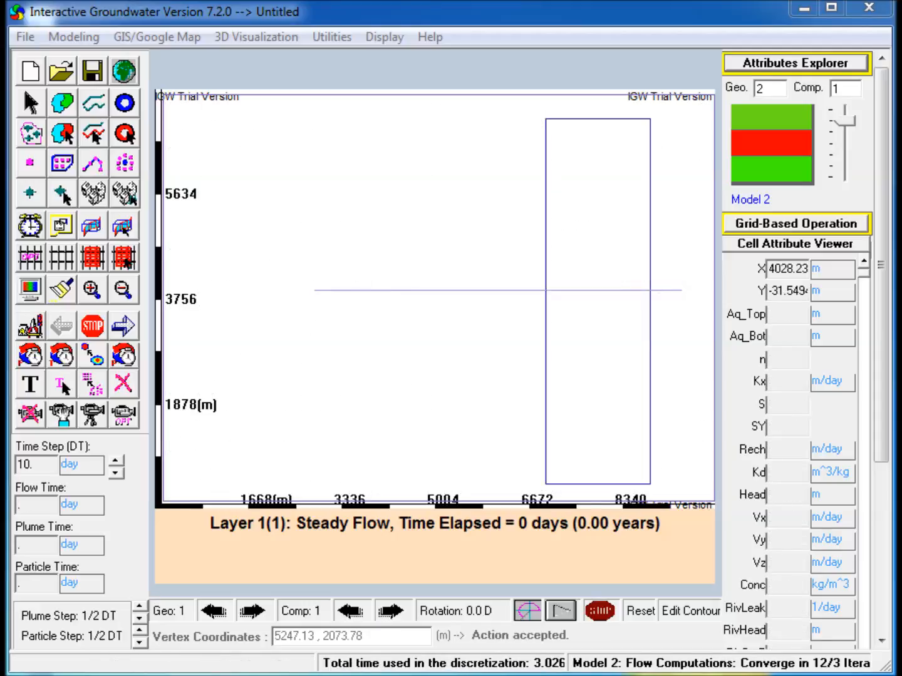
Step: Run the sublayered flow model to convergence
{"action": "left_click", "coordinate": [124, 326]}
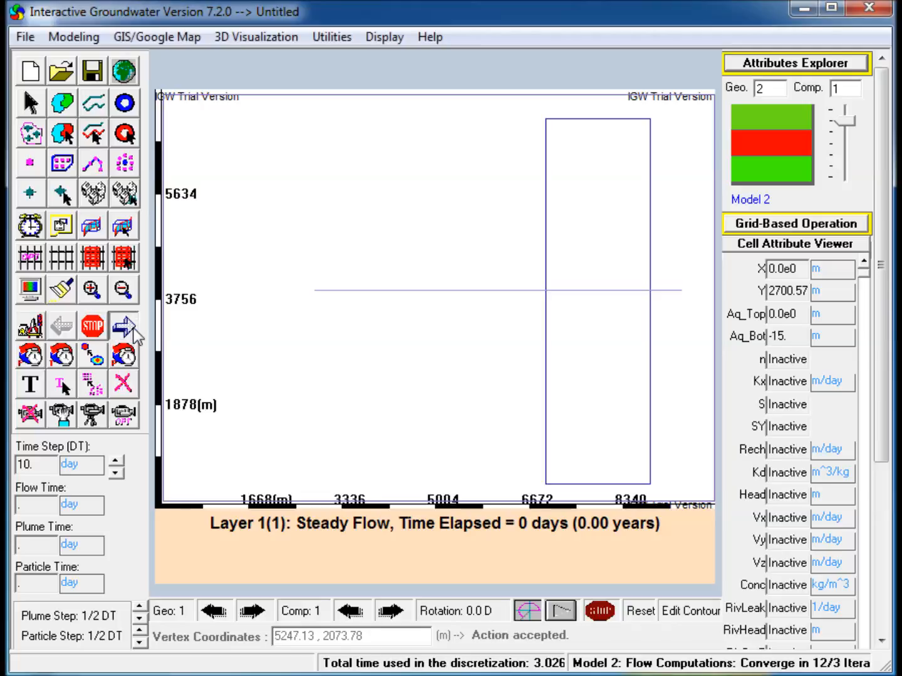
{"action": "left_click", "coordinate": [124, 325]}
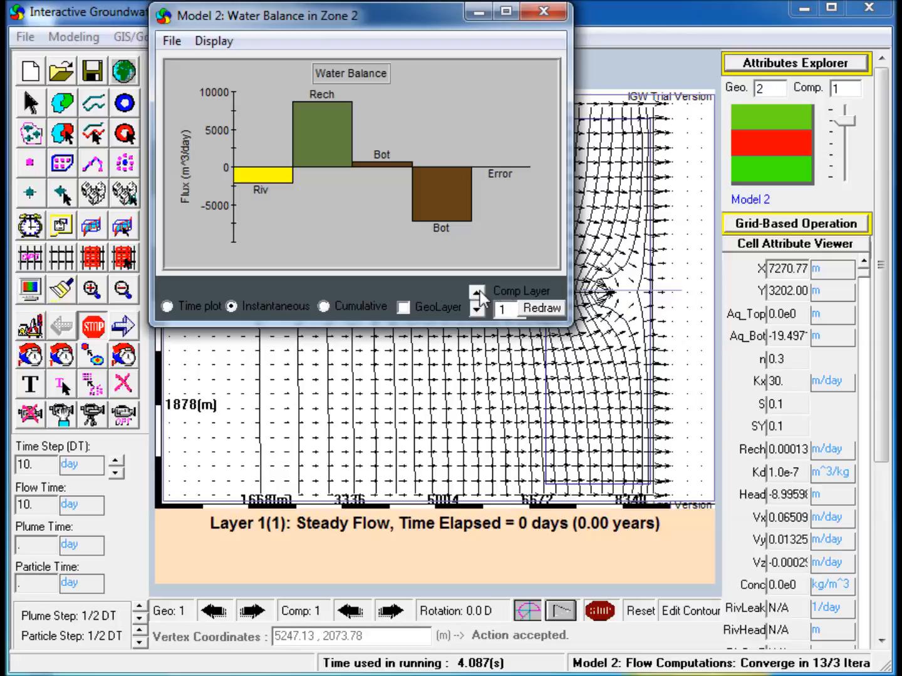
Step: Show Zone 2's water balance for computational layer 2, then for the whole geological layer
{"action": "left_click", "coordinate": [476, 292]}
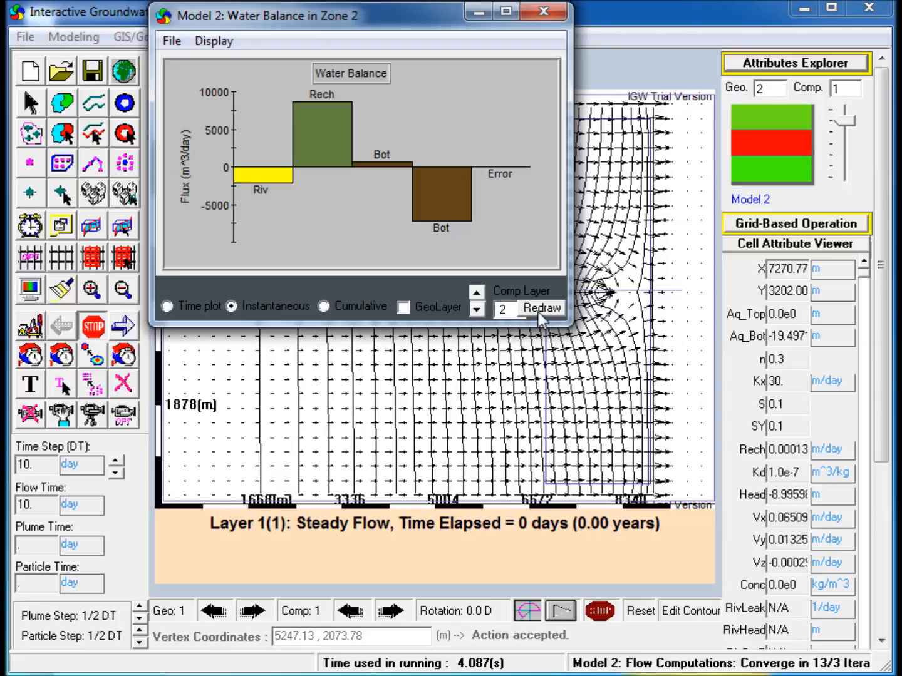
{"action": "left_click", "coordinate": [541, 308]}
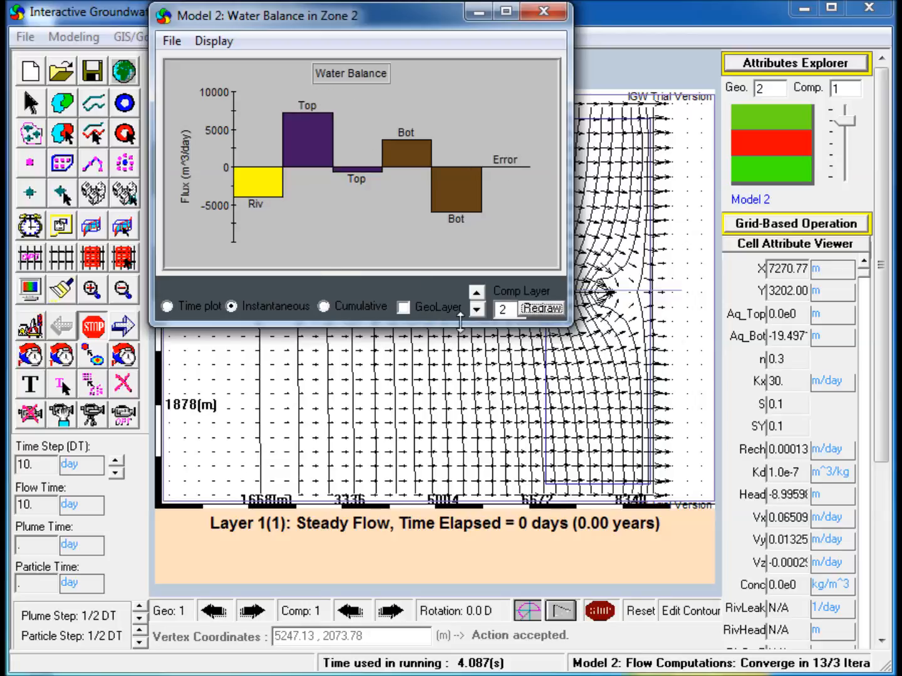
{"action": "left_click", "coordinate": [403, 308]}
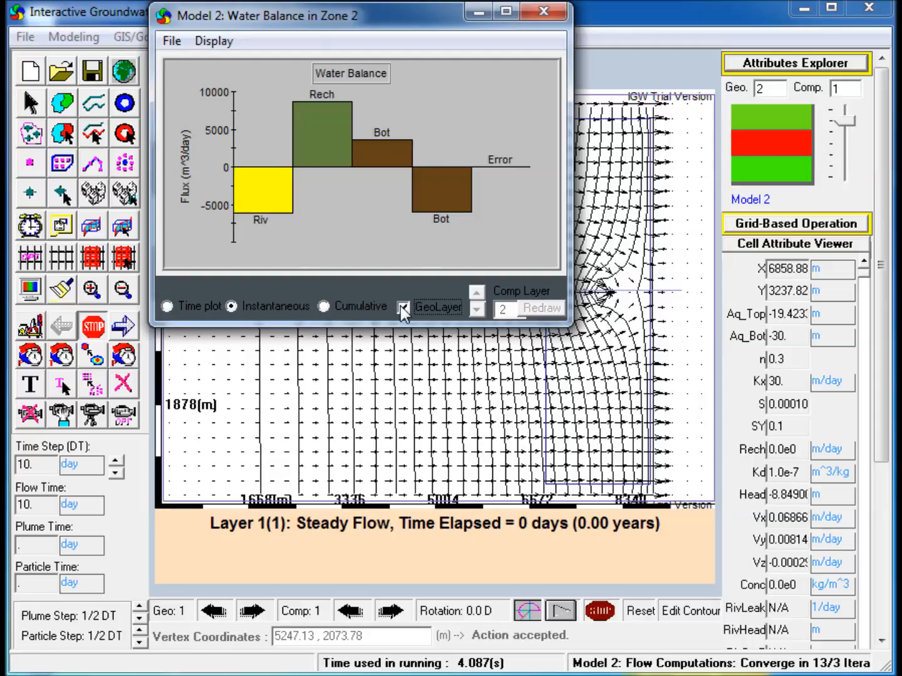